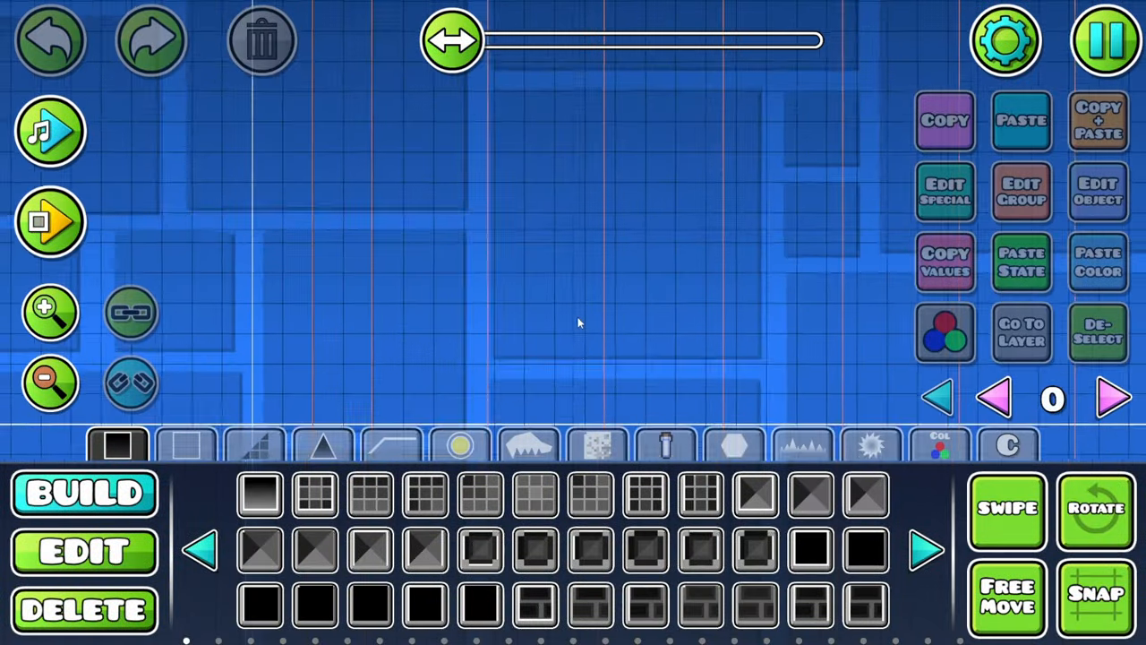
# - Place a Start Pos object from the special objects palette at the level's beginning
pyautogui.click(735, 444)
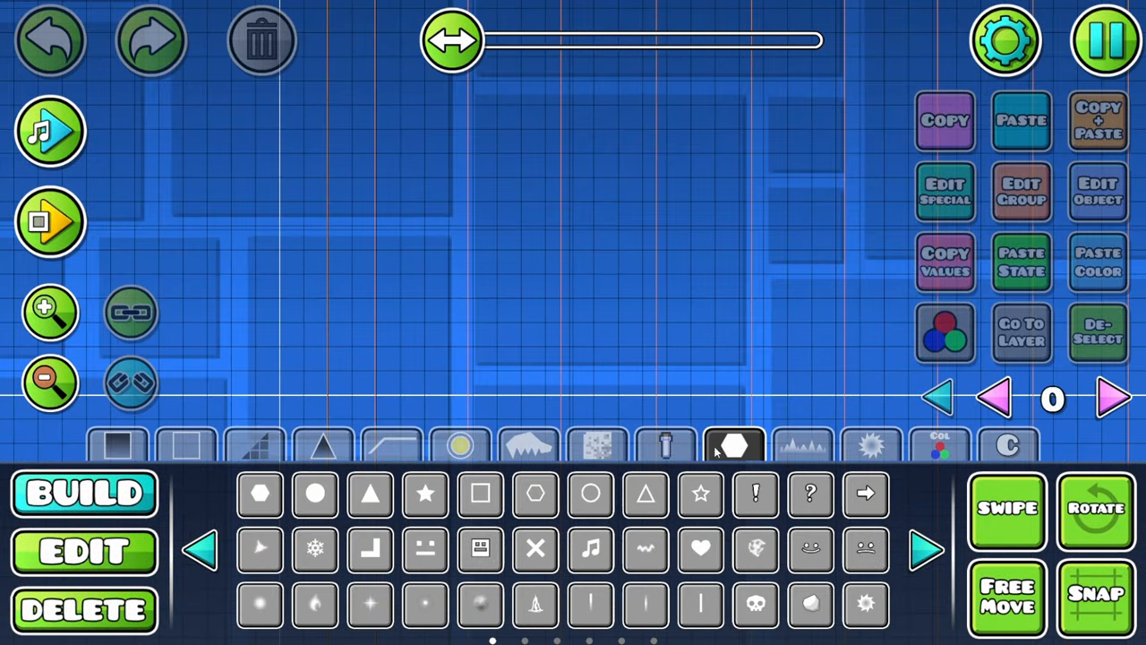
pyautogui.click(82, 550)
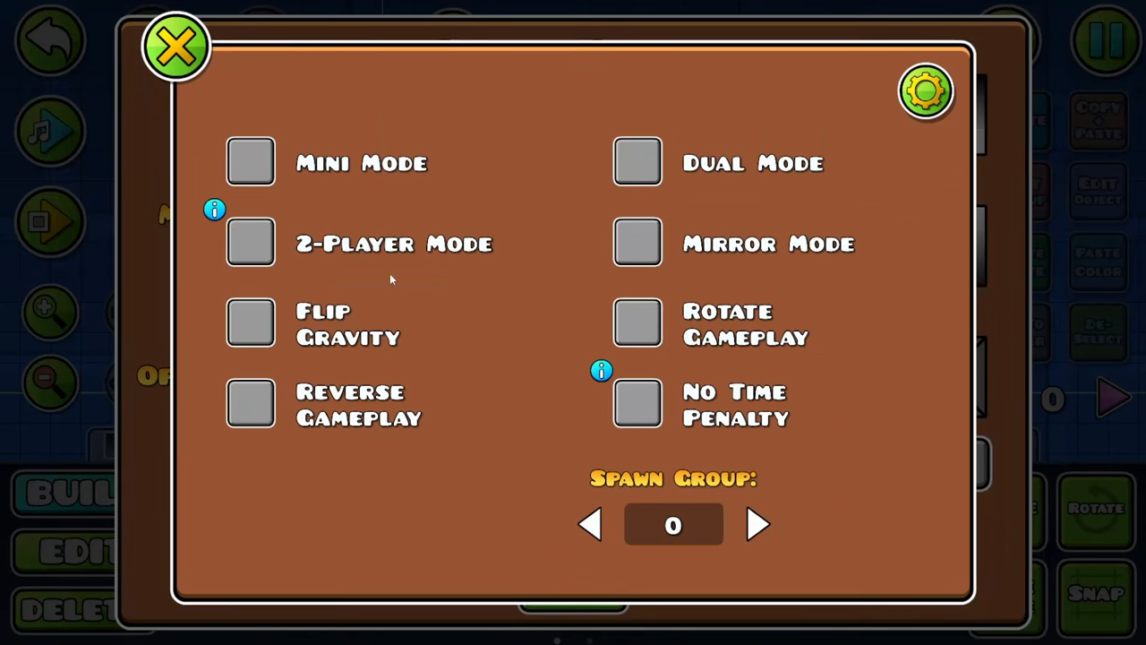
pyautogui.click(176, 46)
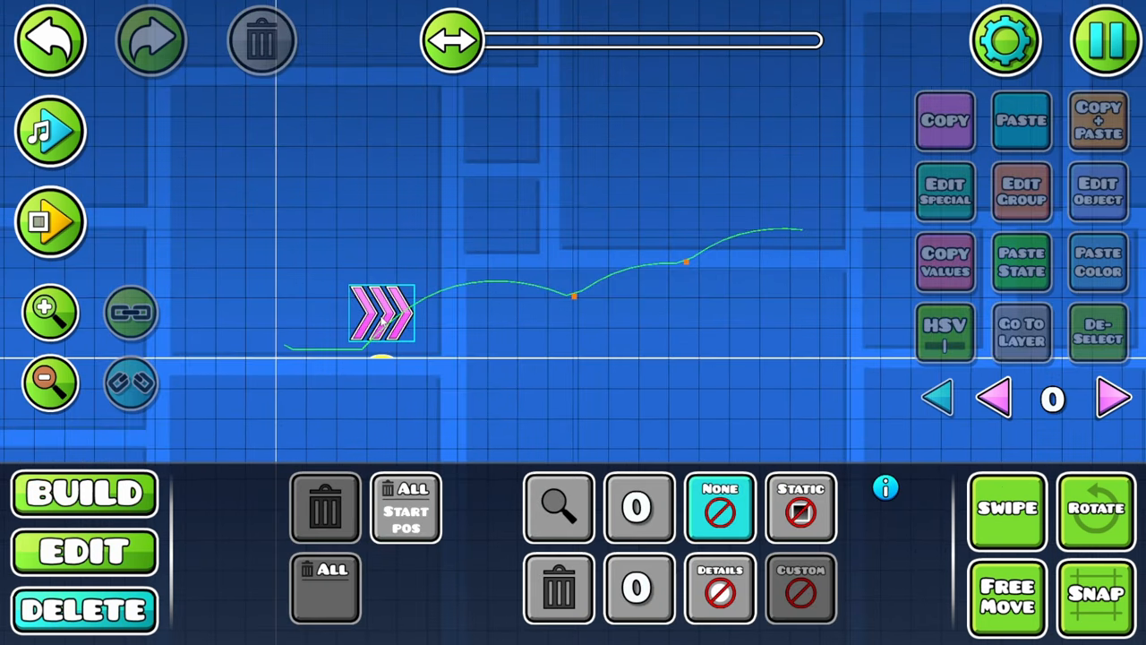
# - Add a red jump orb and green arc decoration, then view the Idling Somewhere level page
pyautogui.click(85, 550)
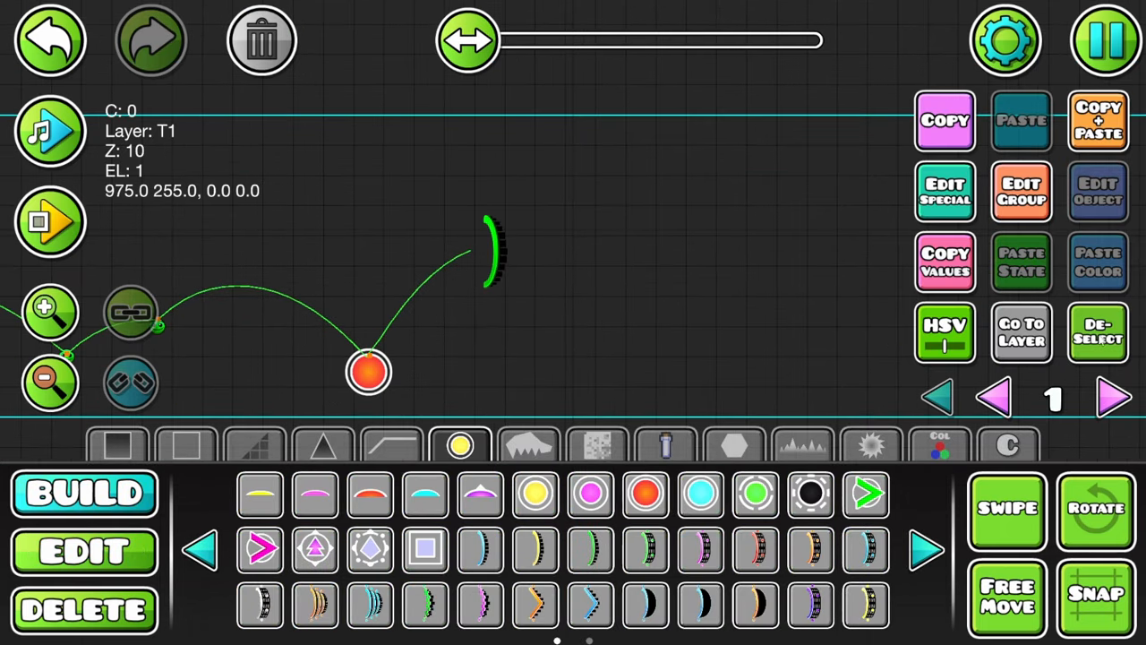
pyautogui.click(50, 221)
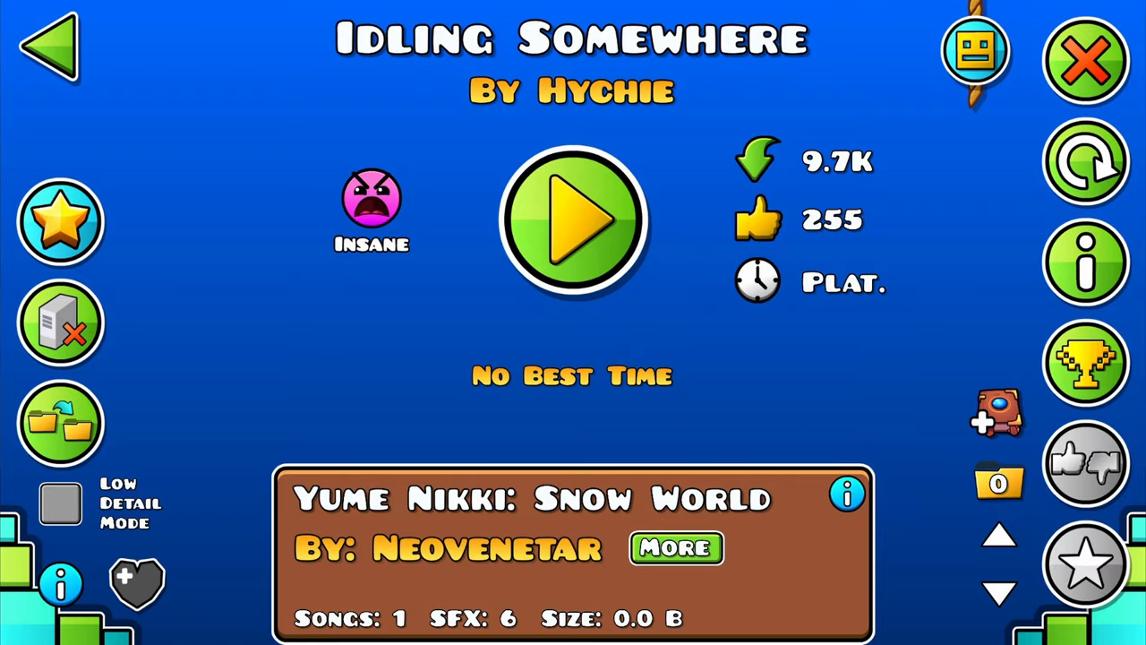
# - Playtest the orb jump and scale the green arc decoration to 1.54
pyautogui.click(574, 218)
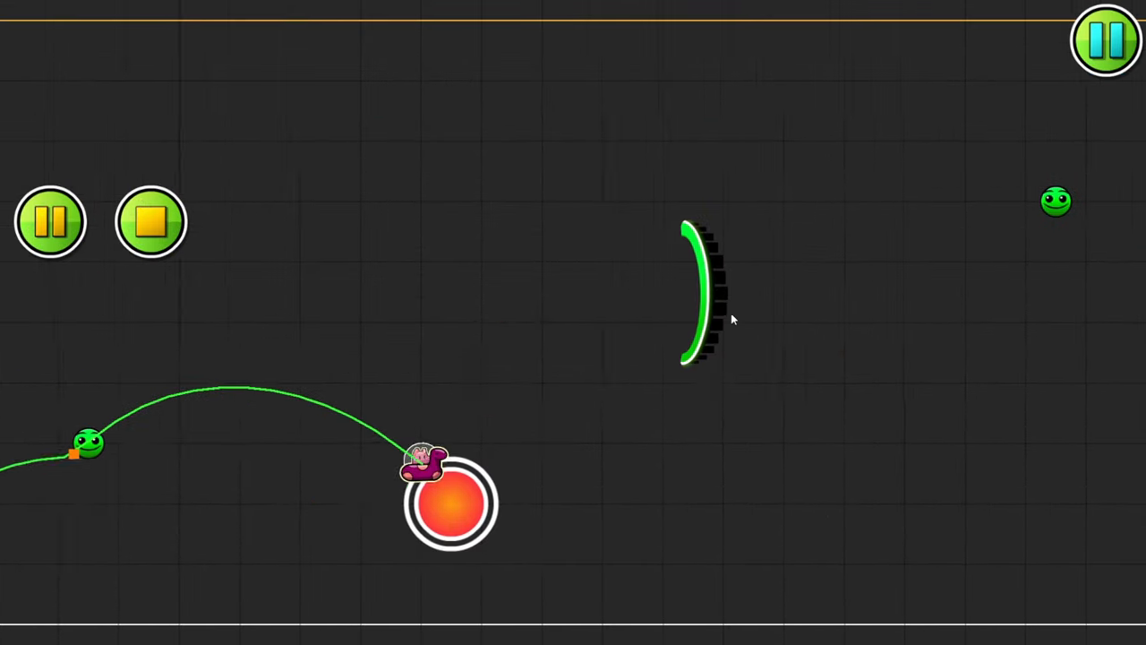
pyautogui.click(1105, 39)
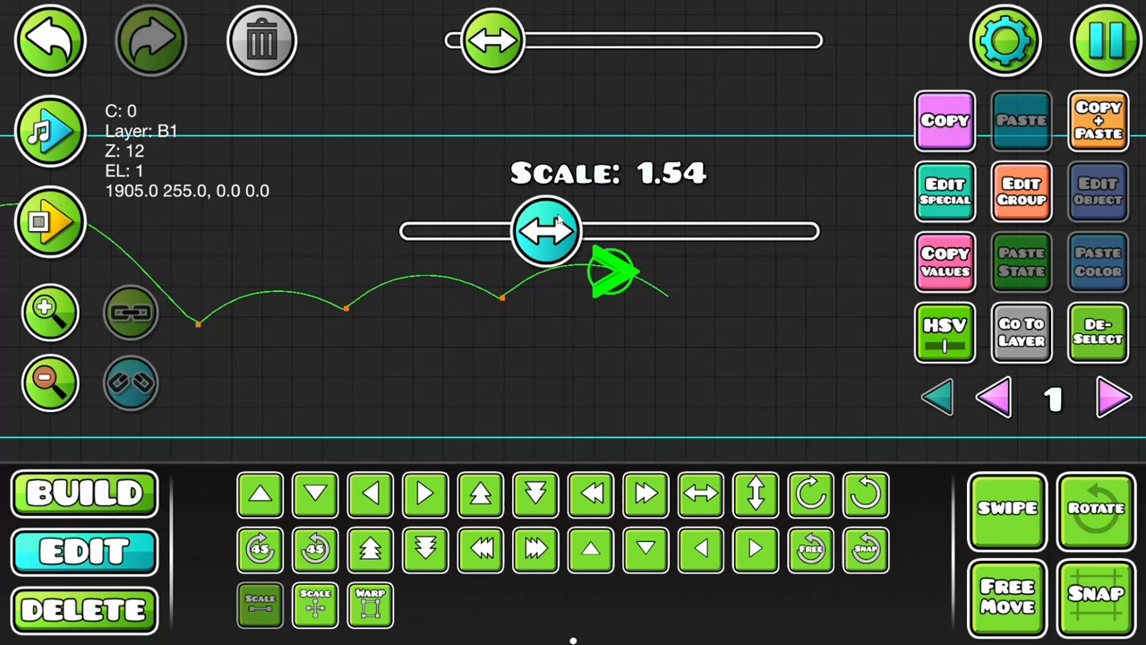
# - Place blocks from the Build tab to form a platform near the level start
pyautogui.moveTo(556, 231); pyautogui.dragTo(541, 231)
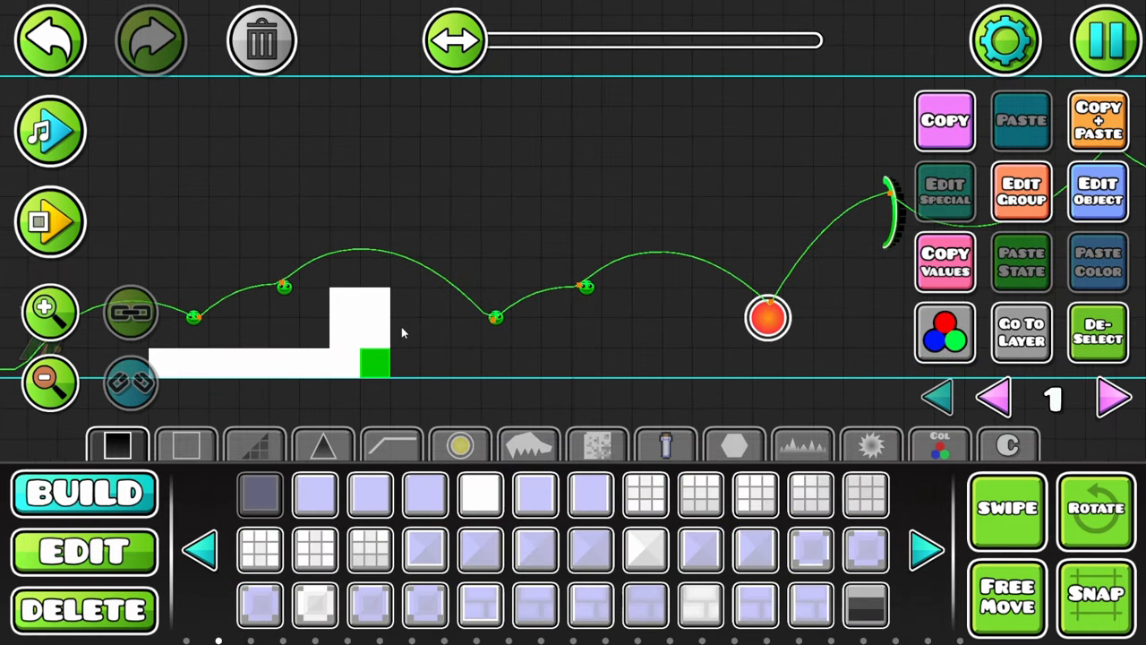
pyautogui.click(667, 444)
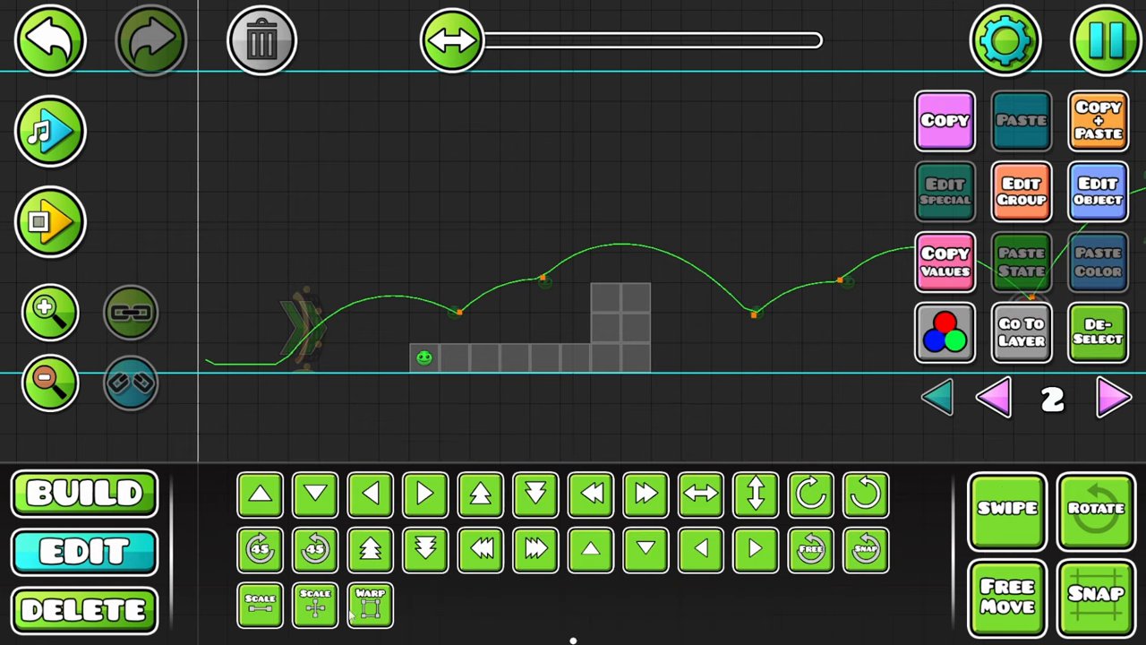
pyautogui.click(260, 602)
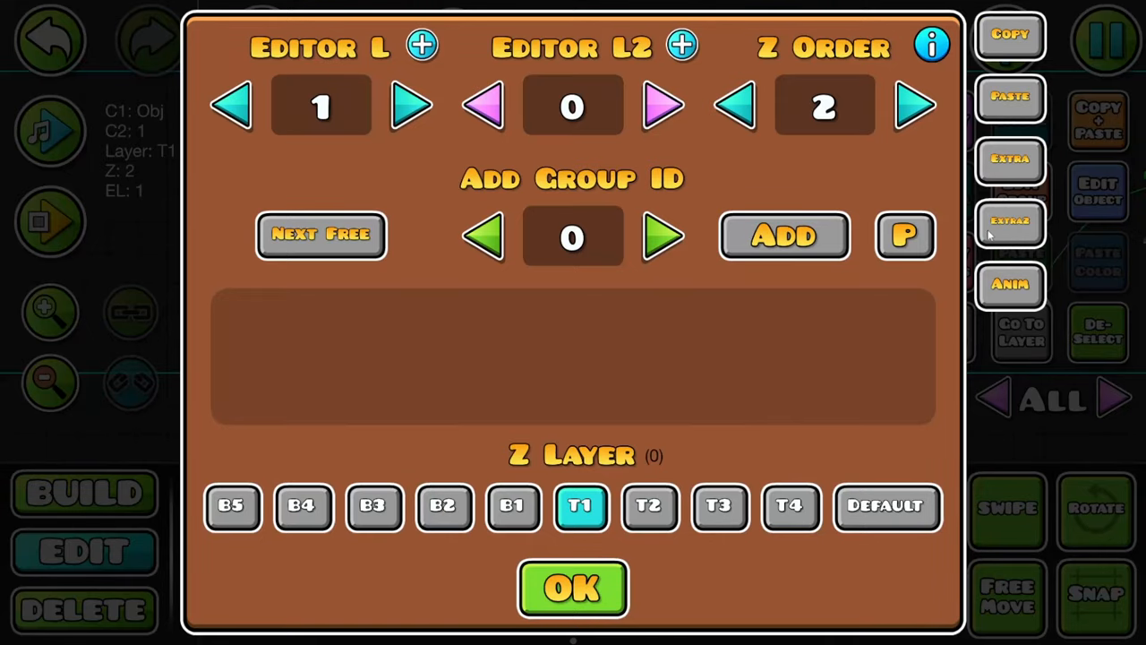
# - Mark the platform objects hidden and assign them to group 1
pyautogui.click(573, 588)
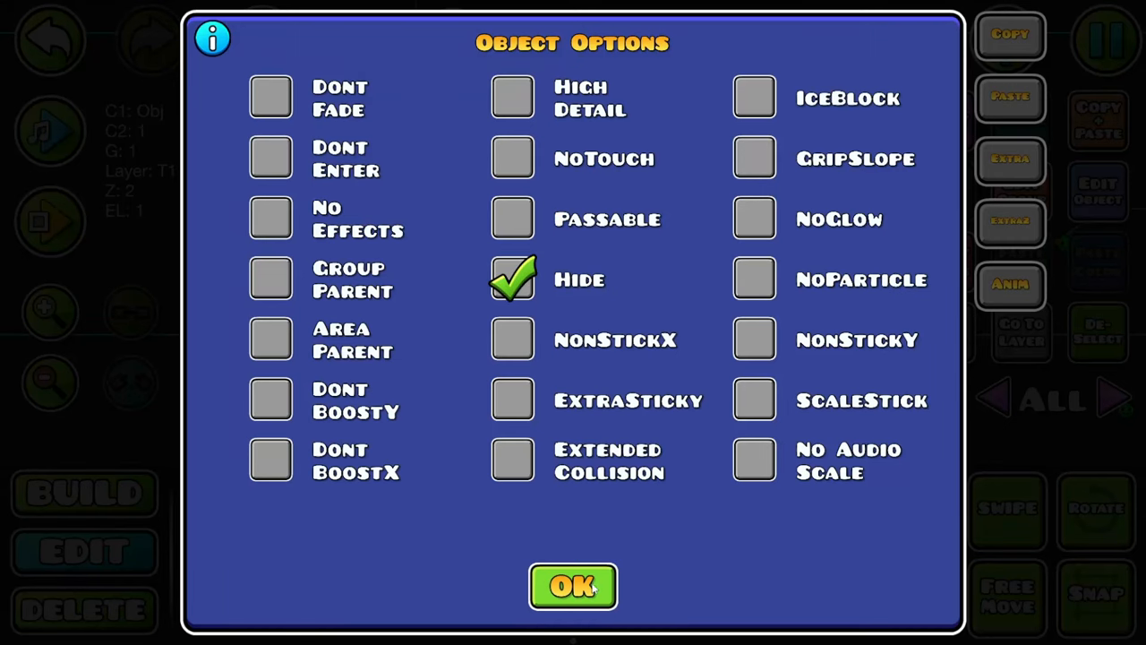
pyautogui.click(574, 586)
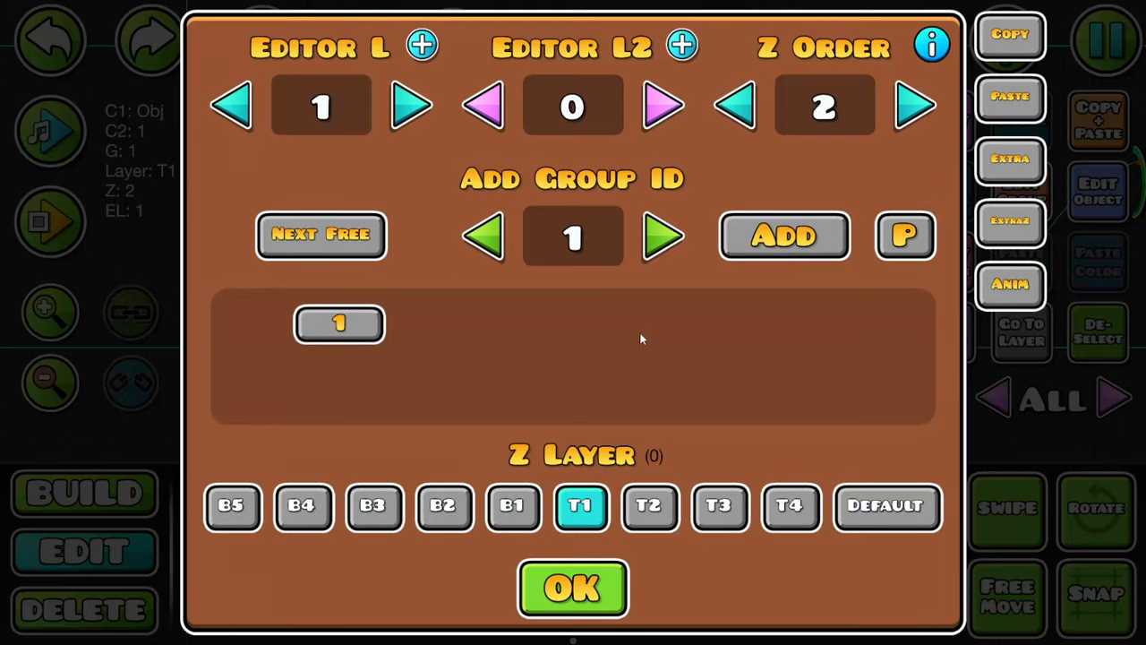
pyautogui.click(573, 587)
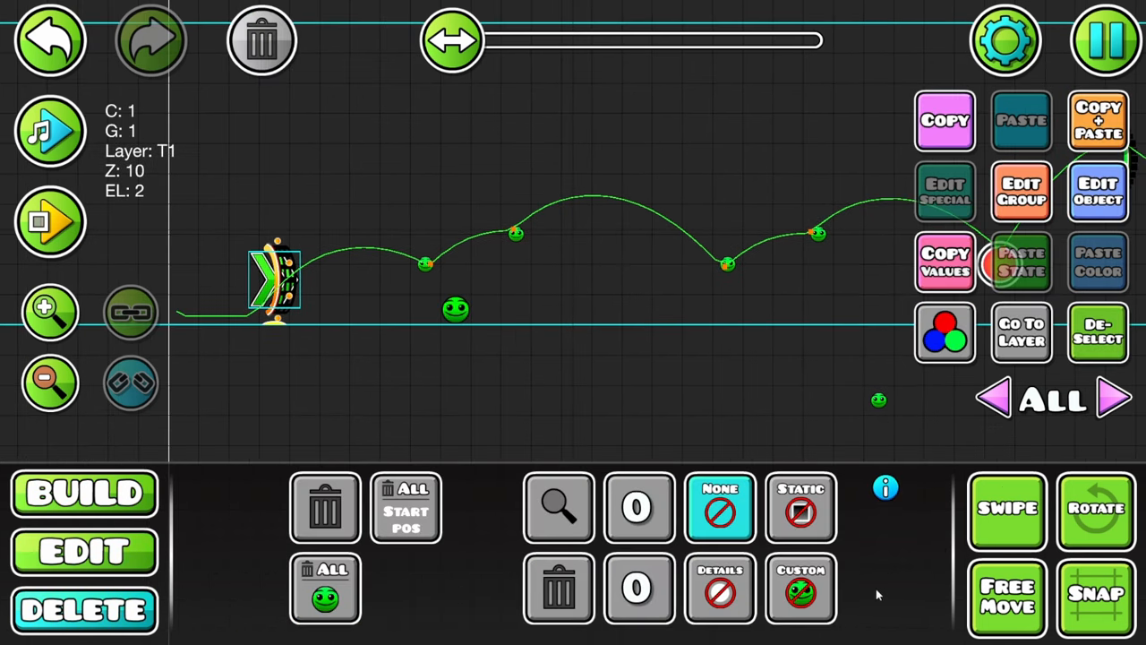
# - Place green Normal faces along the platform, scaled to 1.76 with detail colour channel 3
pyautogui.click(84, 550)
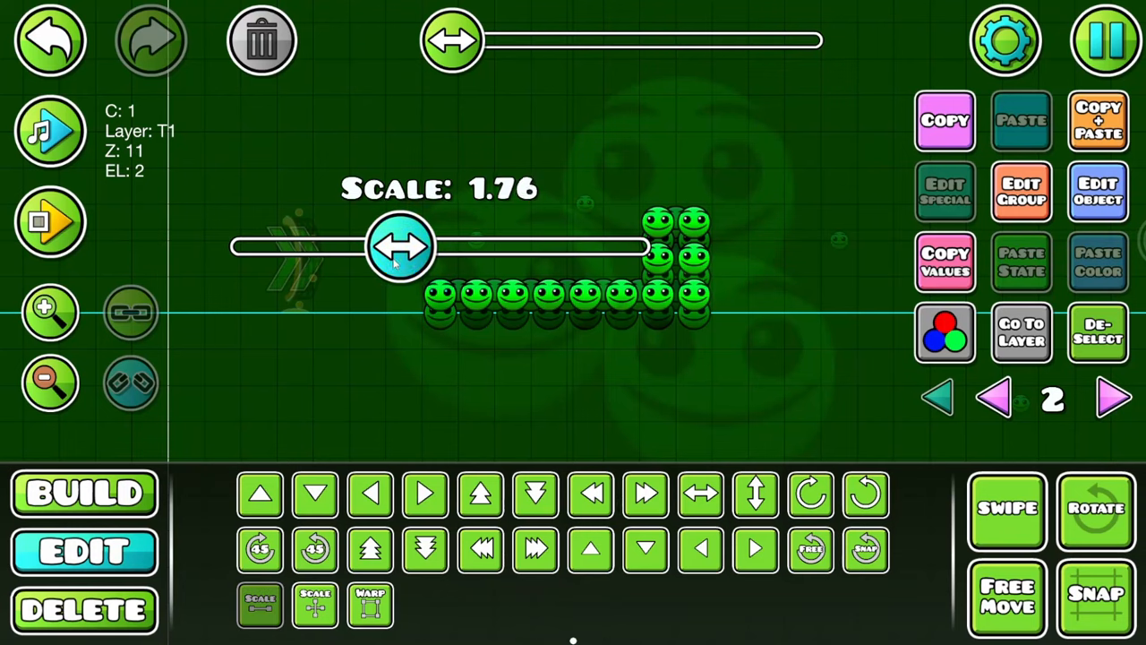
pyautogui.click(946, 333)
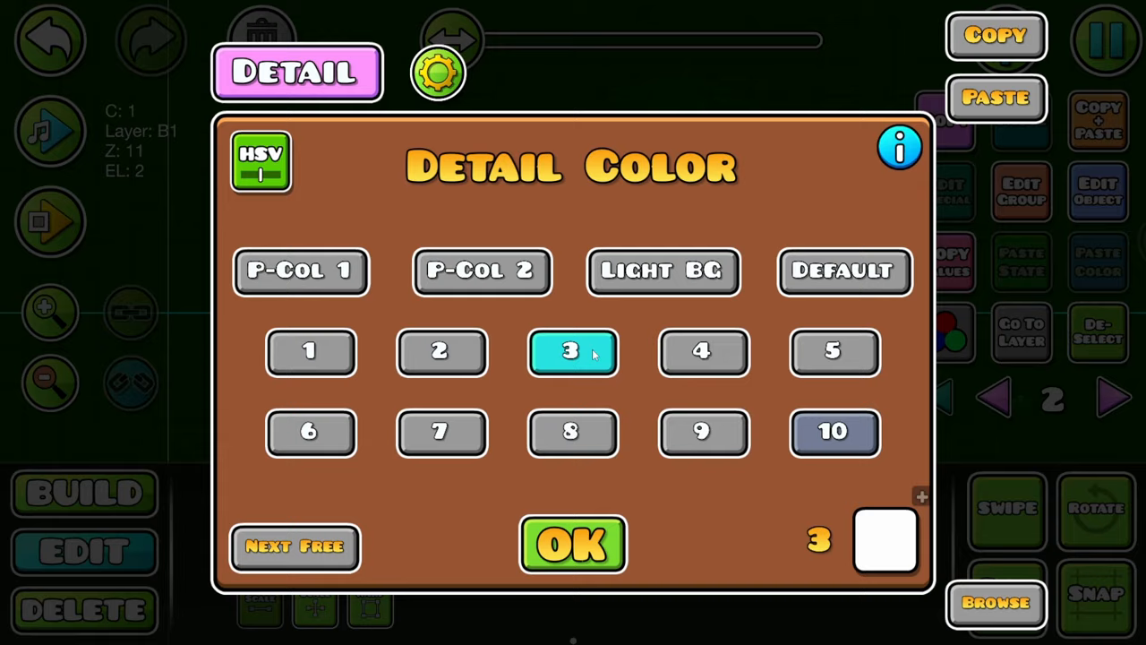
pyautogui.click(573, 545)
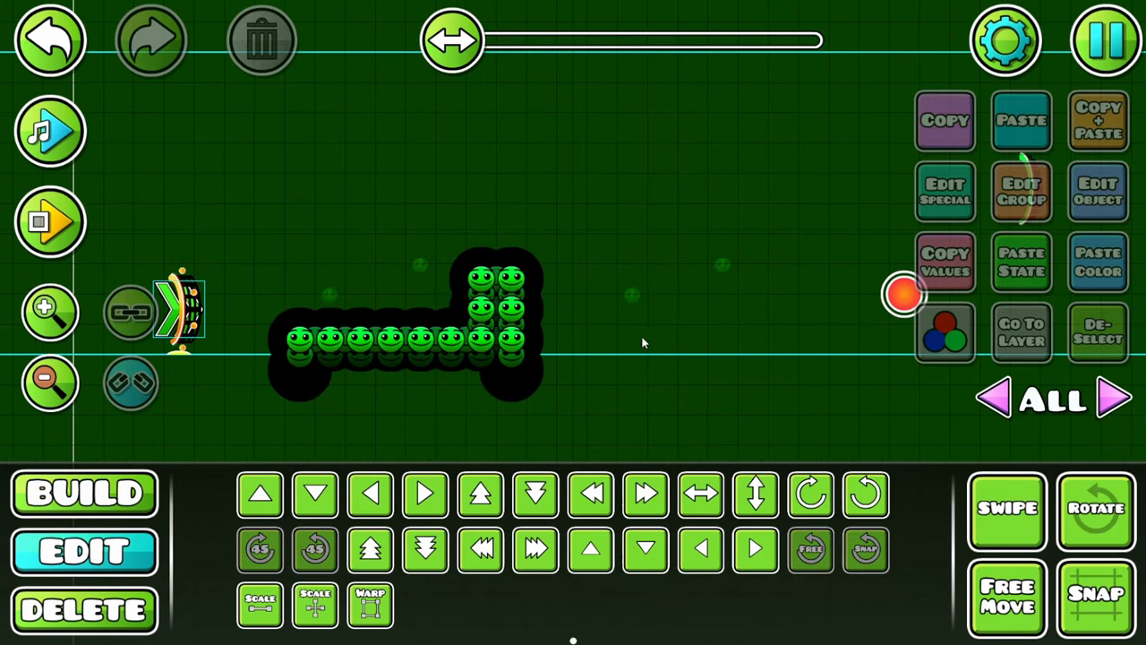
# - Darken the faces' detail colour to 0.30 HSV brightness
pyautogui.click(1104, 40)
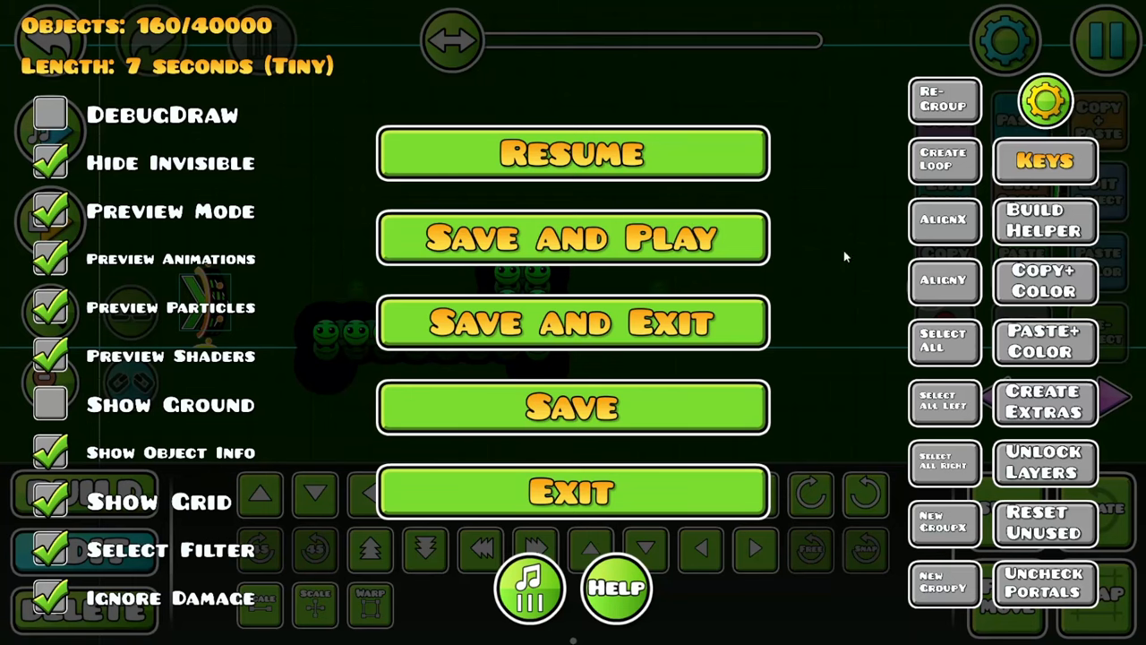
pyautogui.click(573, 152)
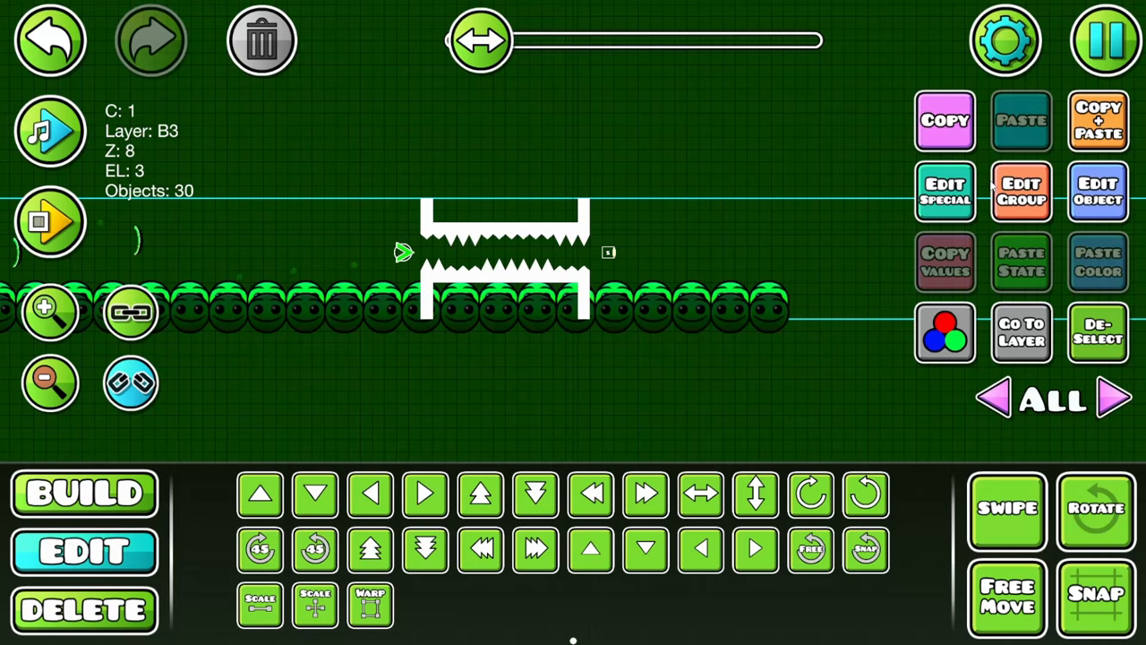
pyautogui.click(946, 331)
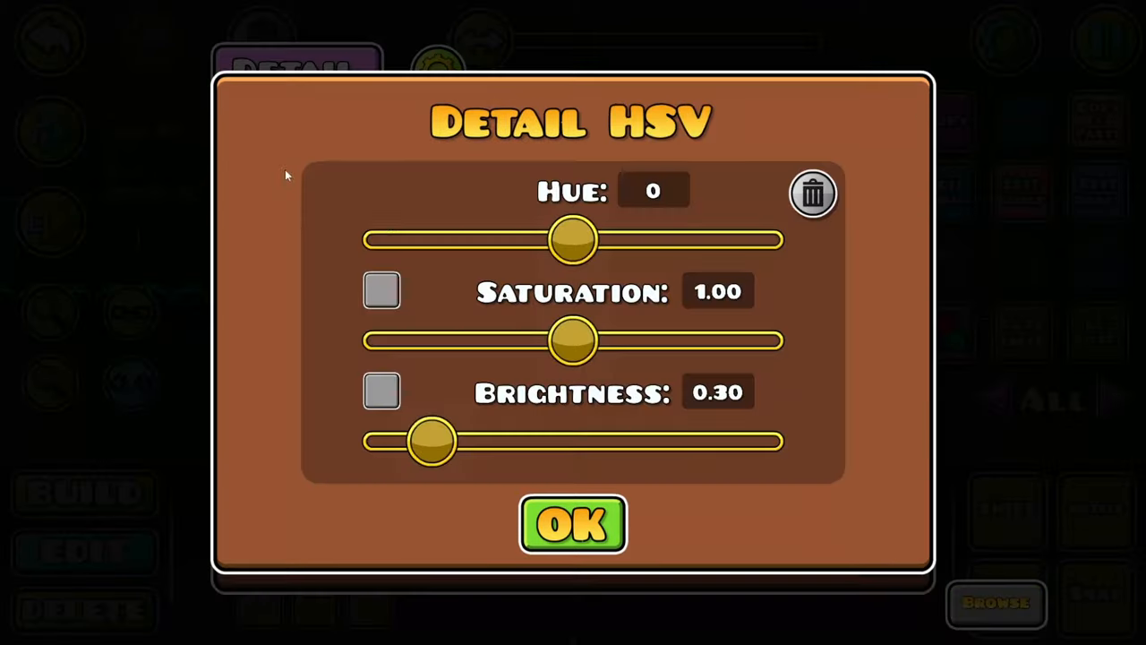
pyautogui.click(573, 523)
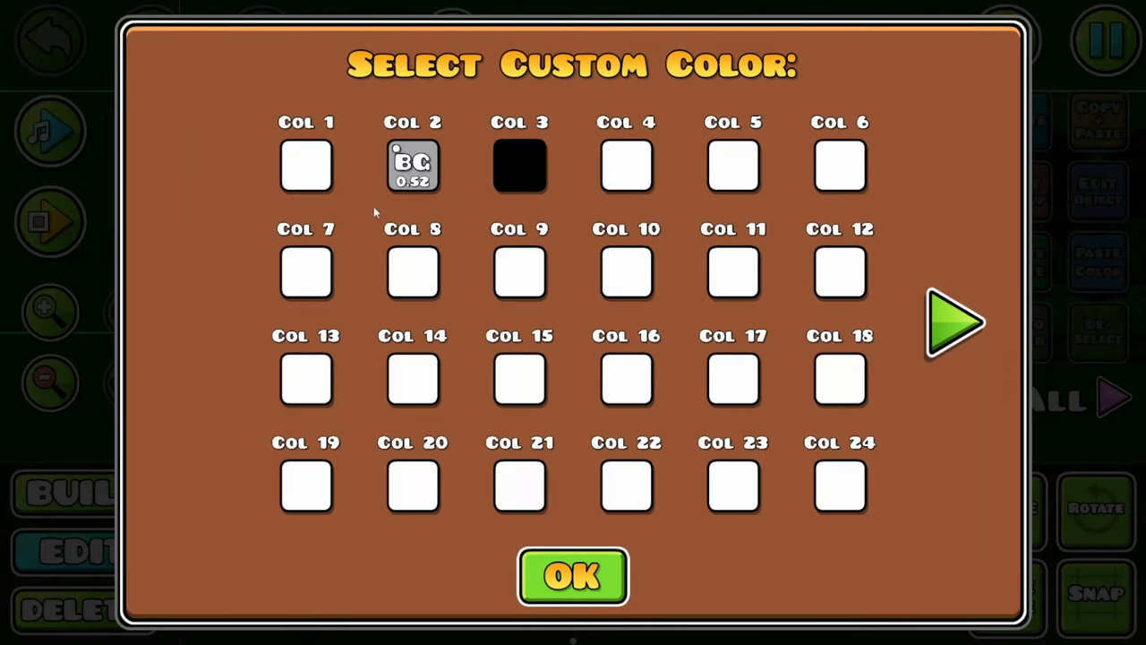
# - Give a colour channel a custom colour with blending at 0.52 opacity
pyautogui.click(412, 165)
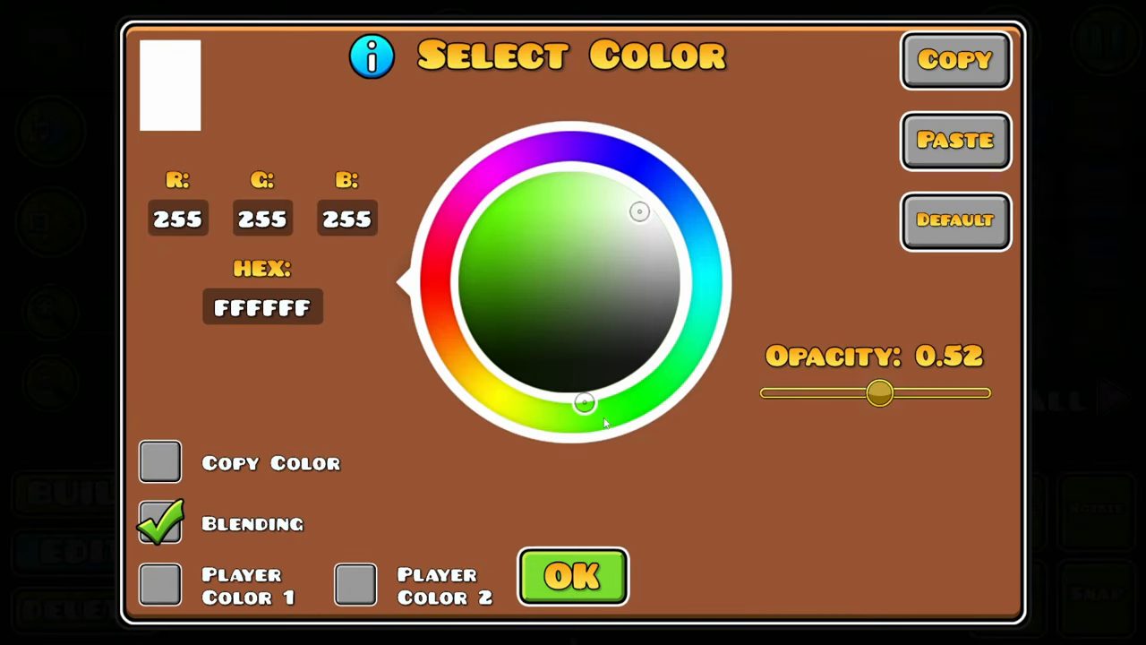
pyautogui.click(574, 577)
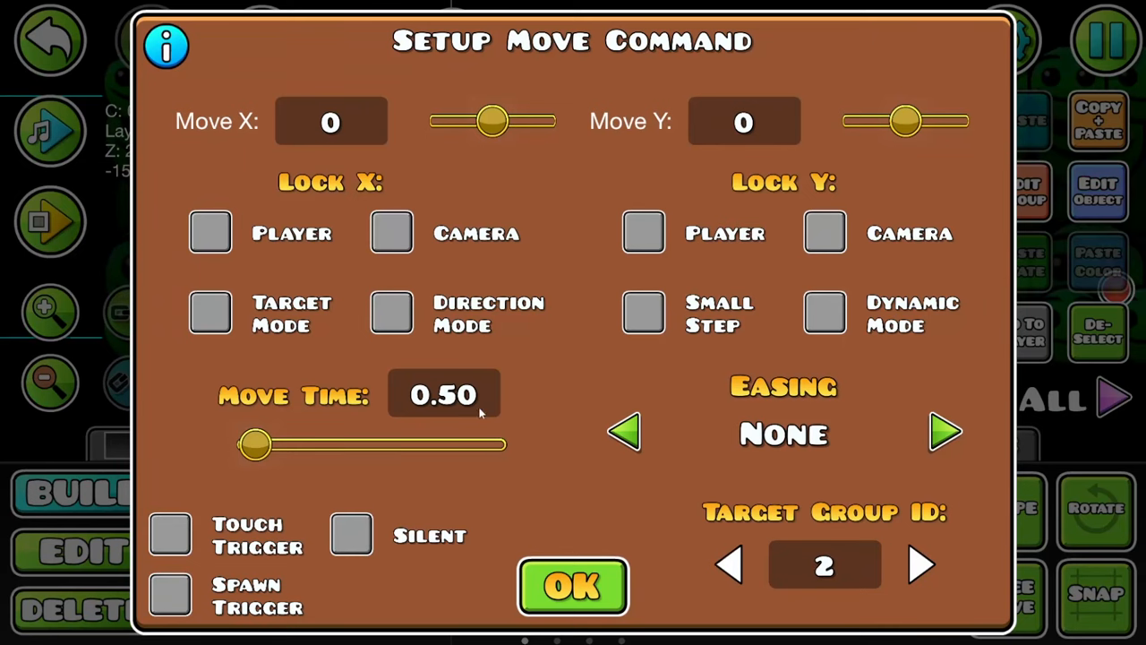
# - Set the Move trigger to shift group 6 by -1200 X over 25 seconds
pyautogui.write('999')
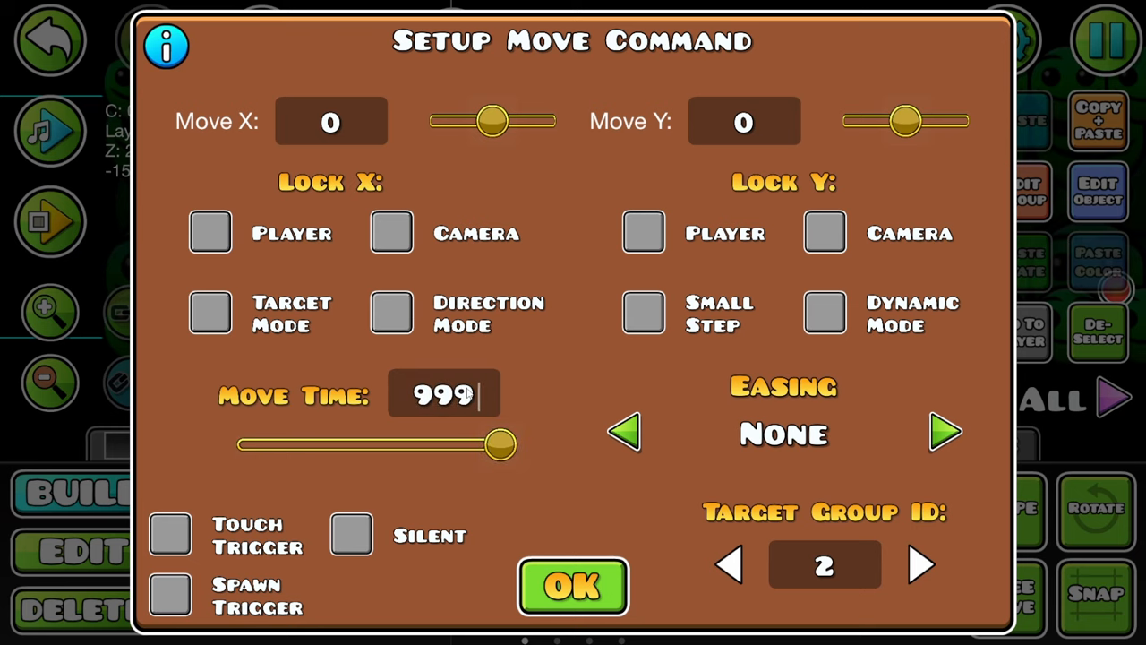
pyautogui.moveTo(226, 341)
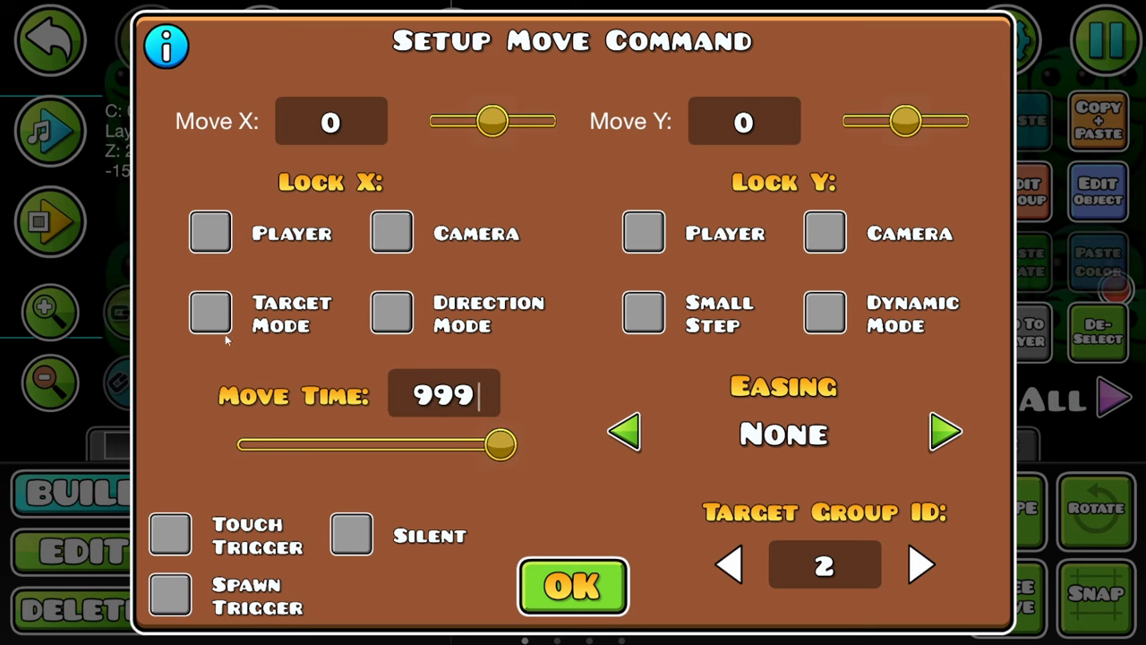
pyautogui.click(573, 588)
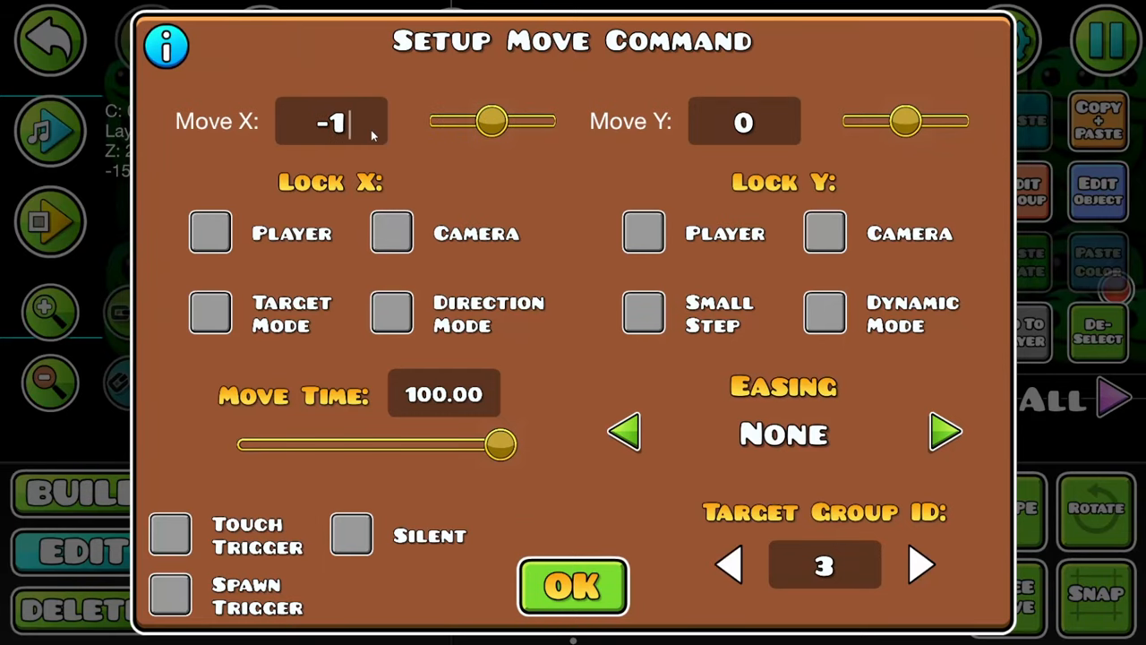
pyautogui.click(573, 588)
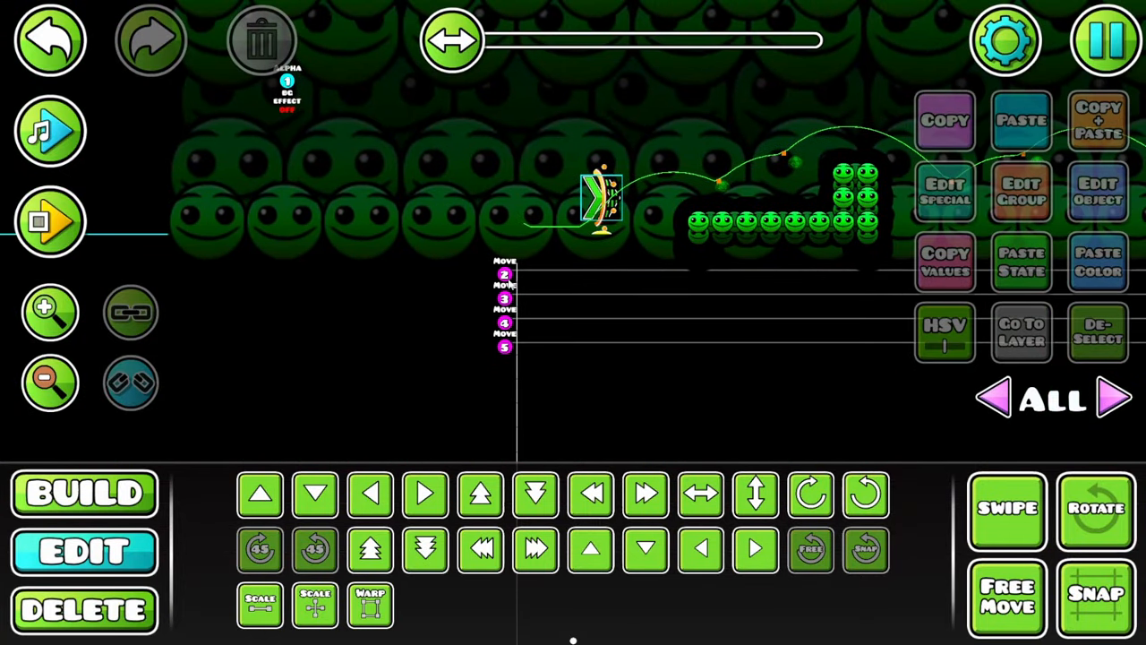
pyautogui.click(50, 222)
pyautogui.write('-1200')
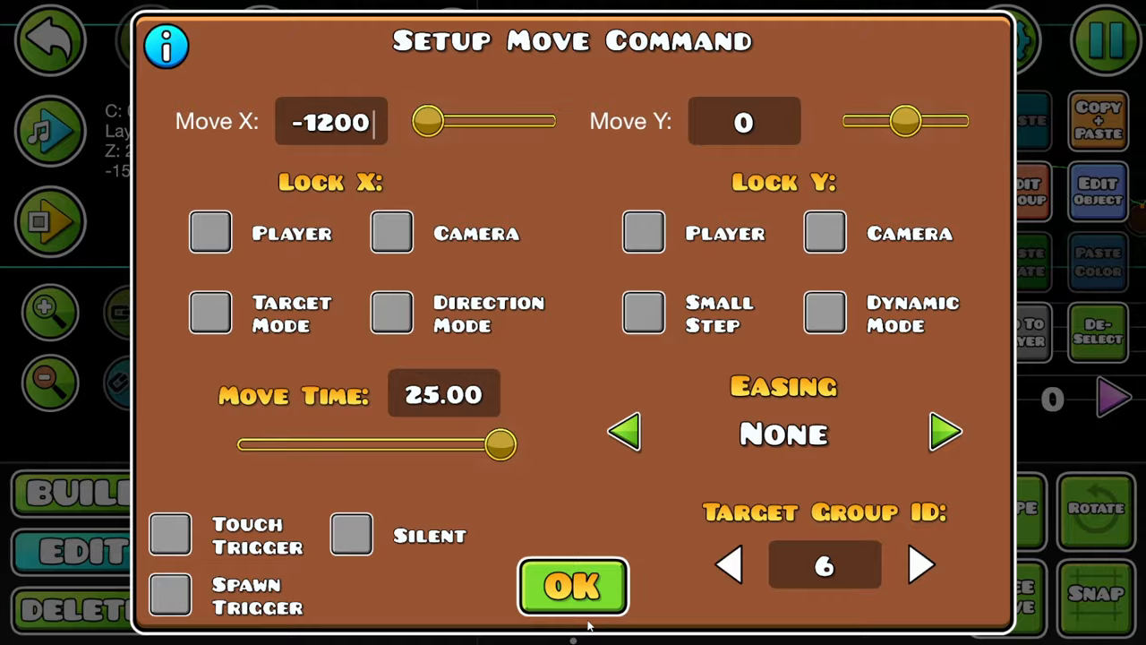
pyautogui.click(573, 587)
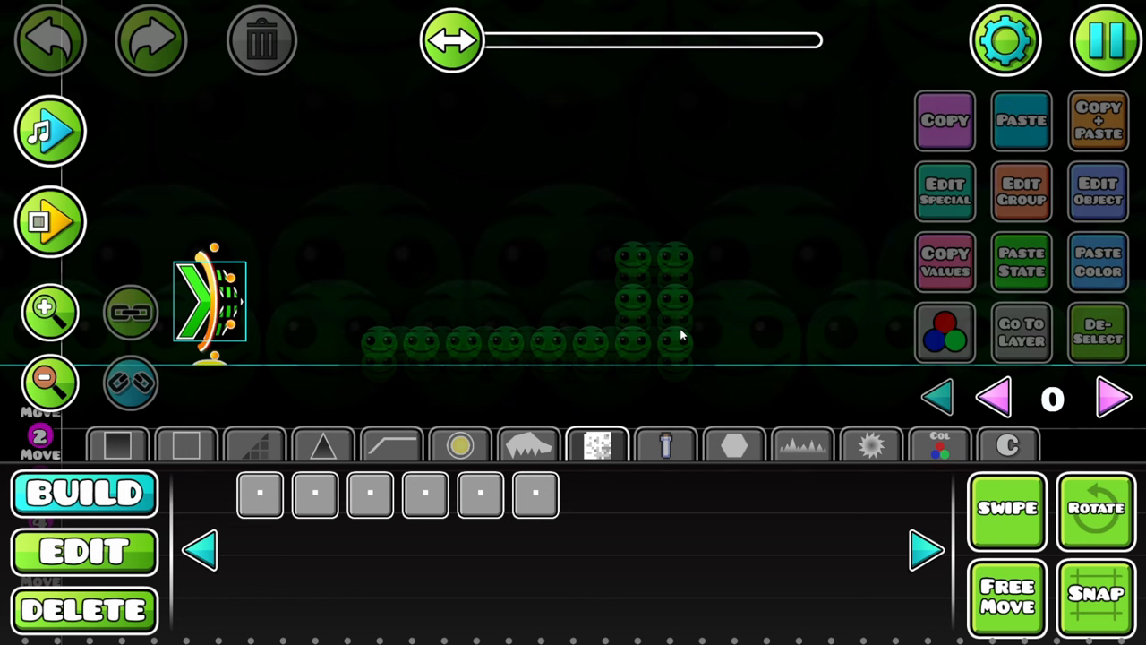
# - Place a sawblade hazard just right of the face-block tower
pyautogui.click(734, 445)
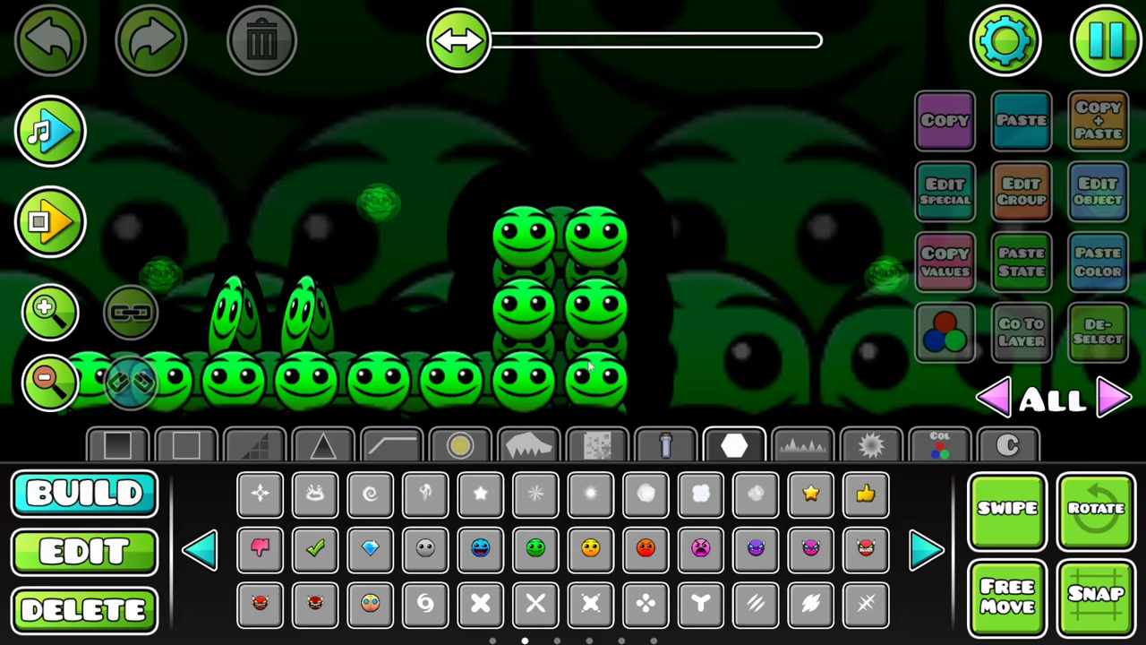
pyautogui.click(322, 444)
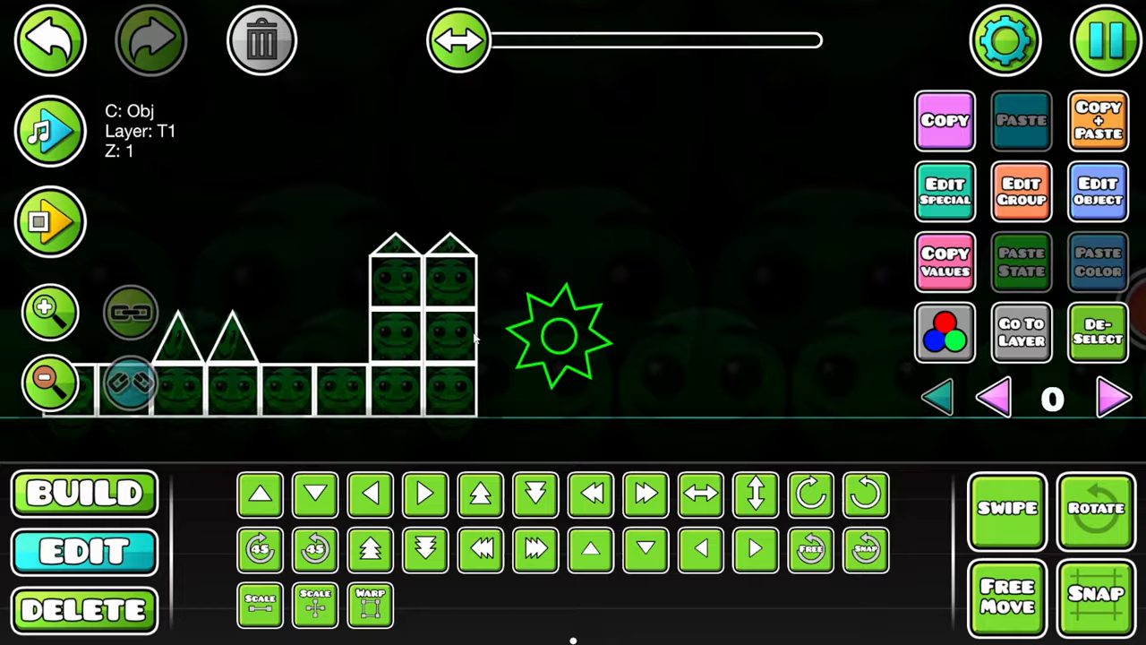
# - Scale the face inside the saw to 1.75 and choose its detail colour channel
pyautogui.click(1096, 333)
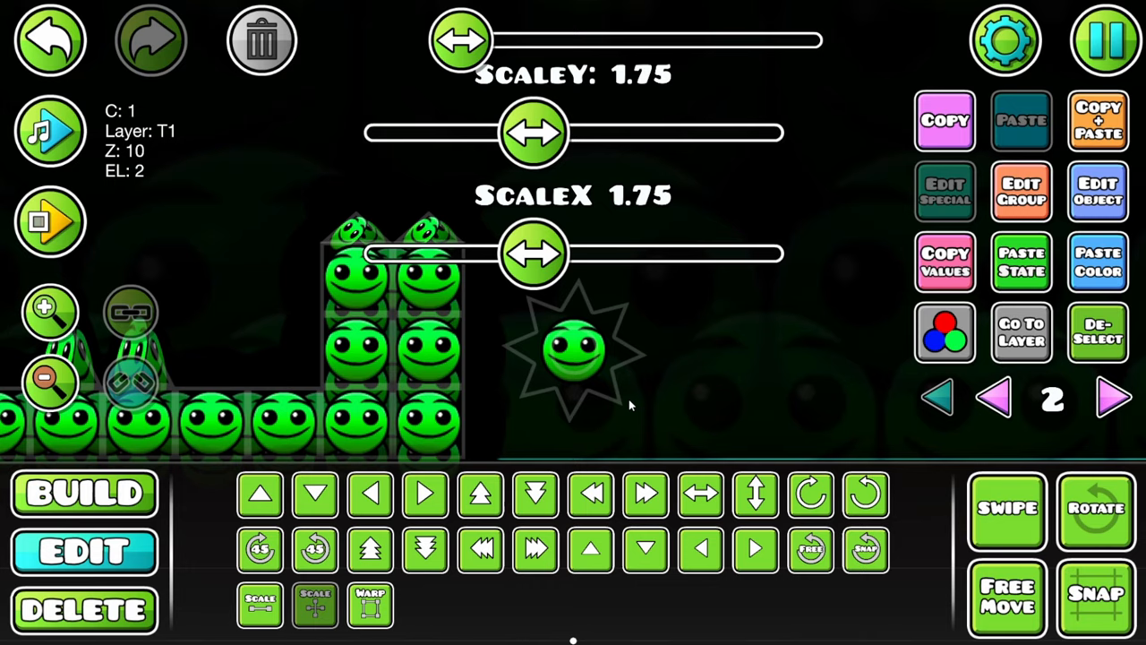
pyautogui.moveTo(534, 254); pyautogui.dragTo(689, 243)
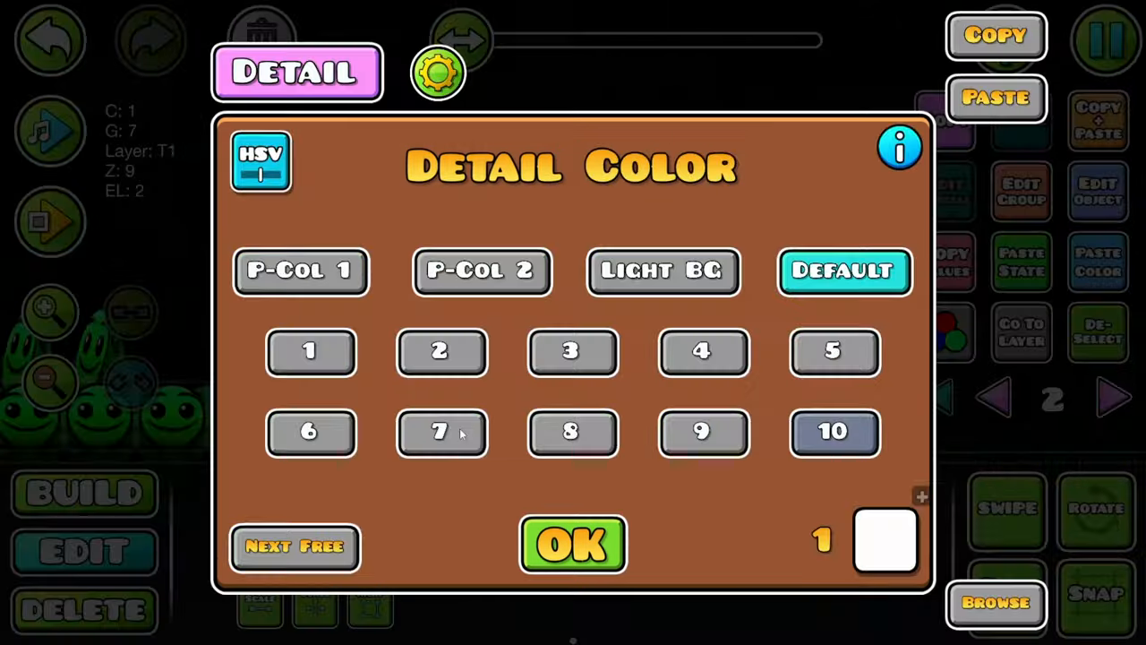
pyautogui.click(573, 545)
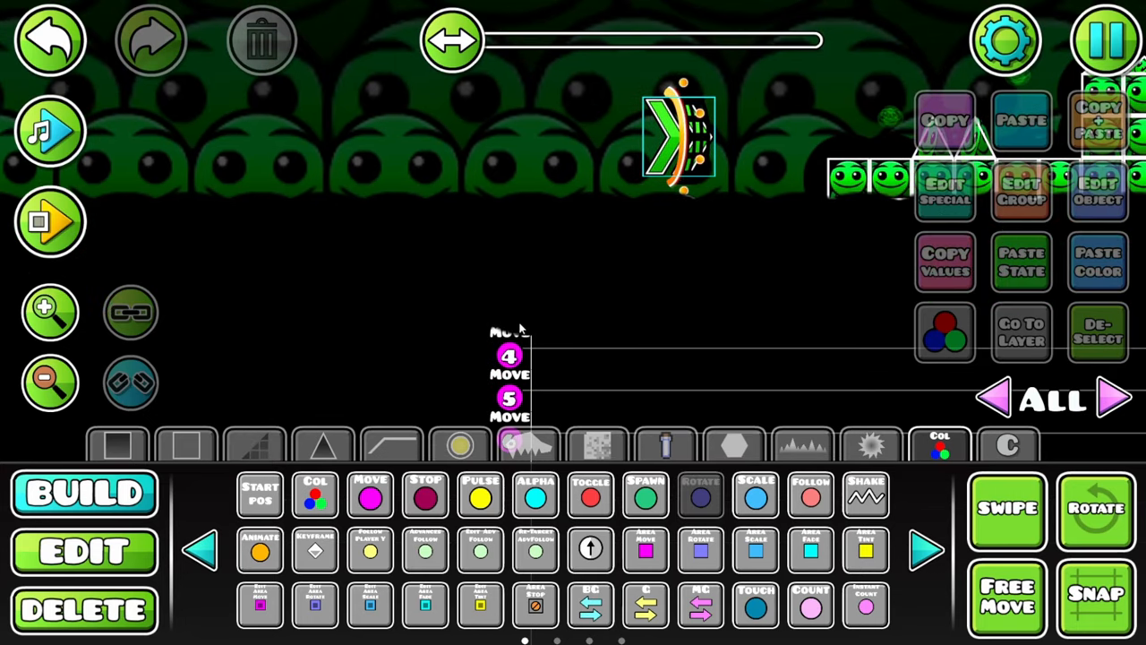
# - Place face-block platforms, ceiling rows and a saw across the next section
pyautogui.click(702, 495)
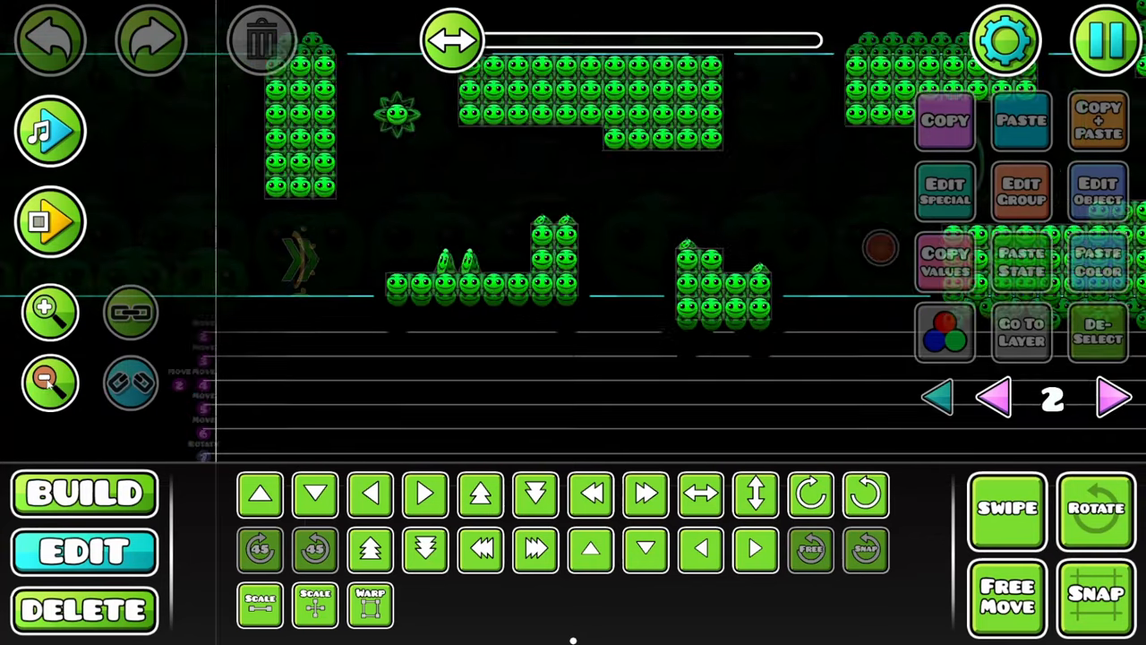
# - Hang downward spikes from the ceilings and scatter saws between the face-block platforms
pyautogui.click(51, 223)
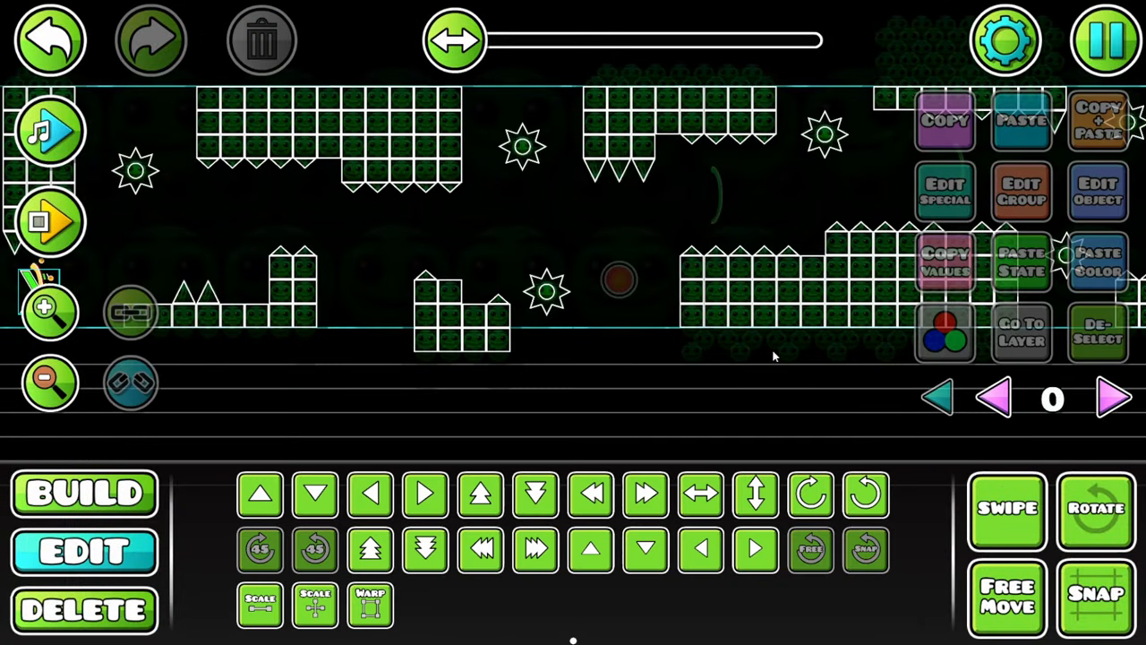
pyautogui.click(85, 494)
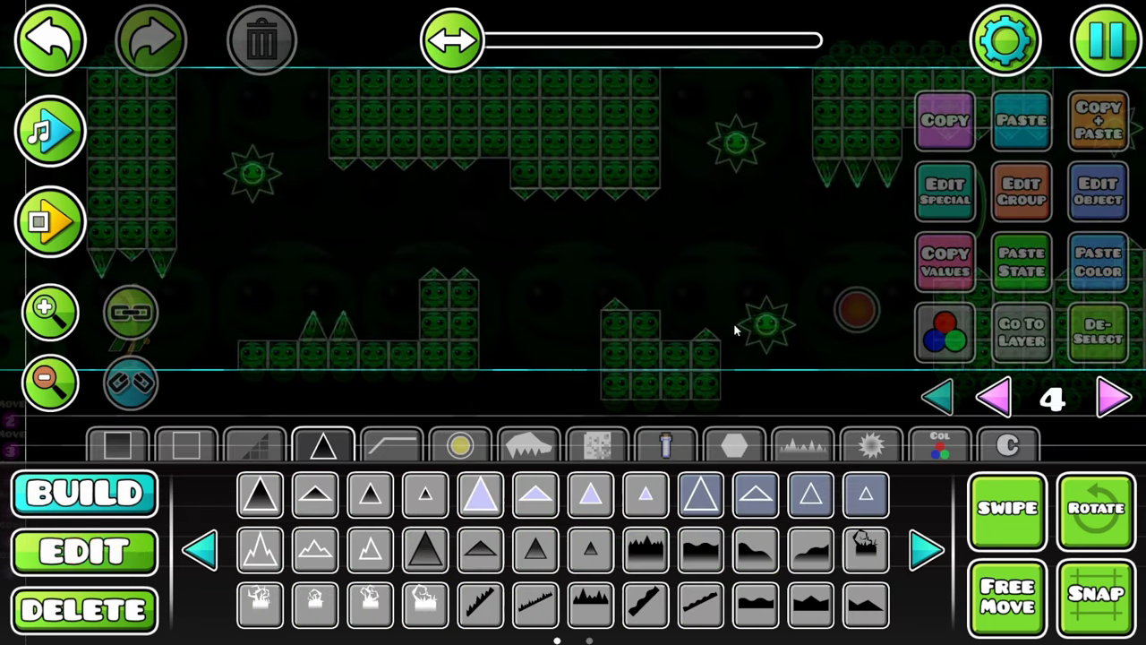
# - Place a white right-pointing arrow decoration in the corridor between ceiling and floor
pyautogui.click(86, 550)
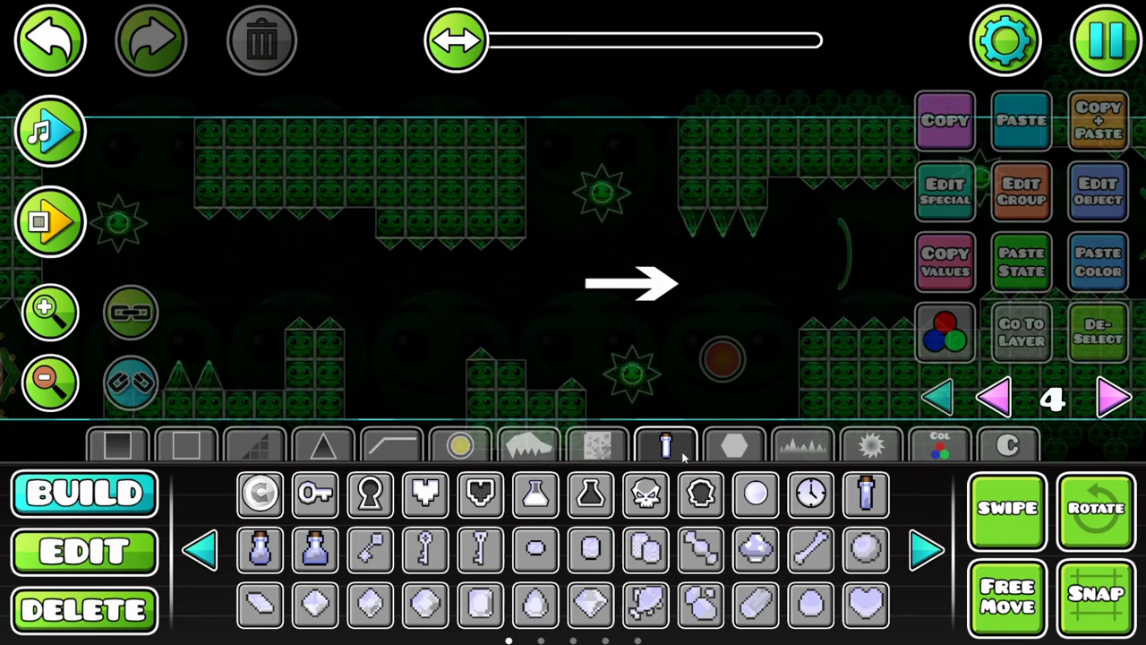
# - Swap the arrow for green glow swirl pieces, set their detail colour and duplicate them
pyautogui.click(322, 444)
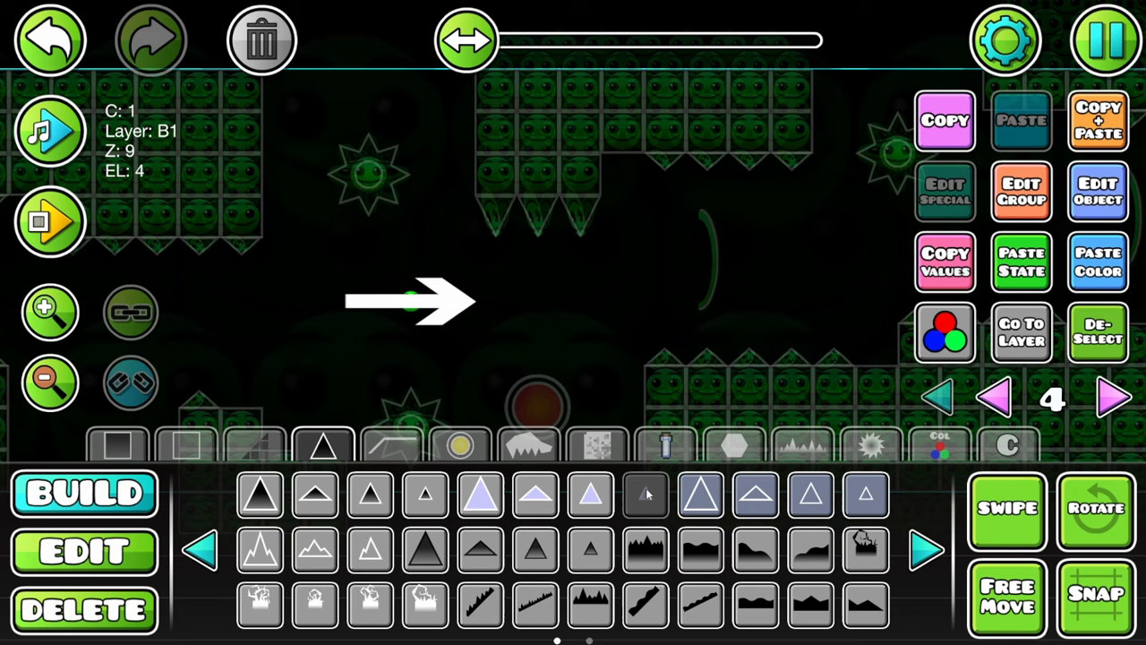
pyautogui.click(83, 550)
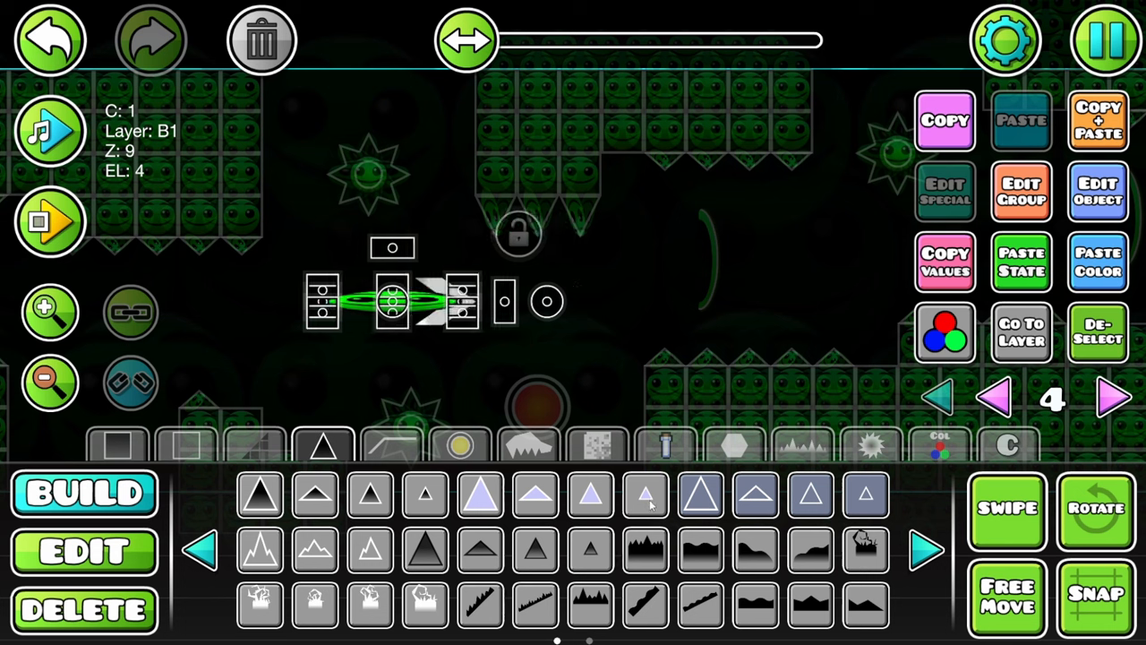
pyautogui.click(83, 550)
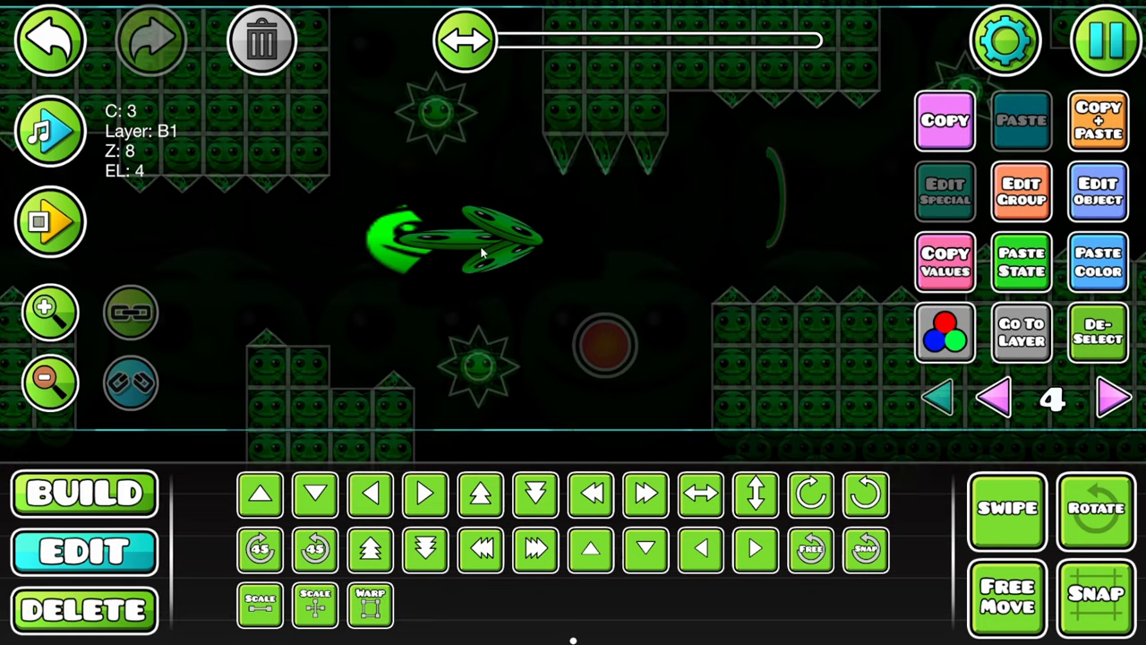
pyautogui.click(946, 333)
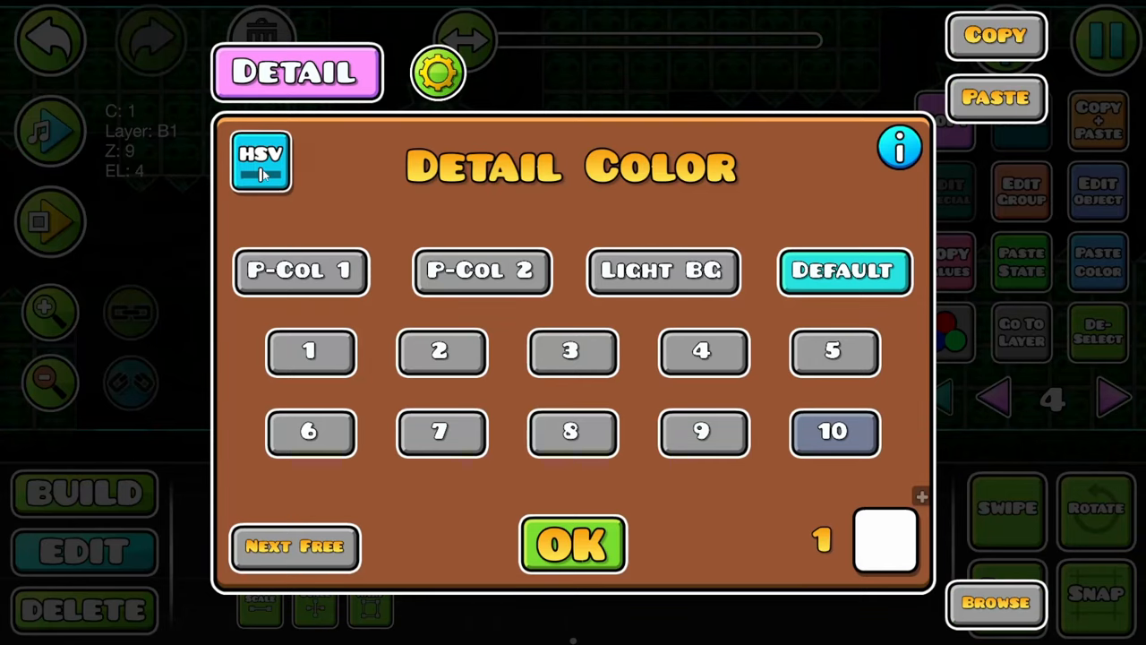
pyautogui.click(573, 545)
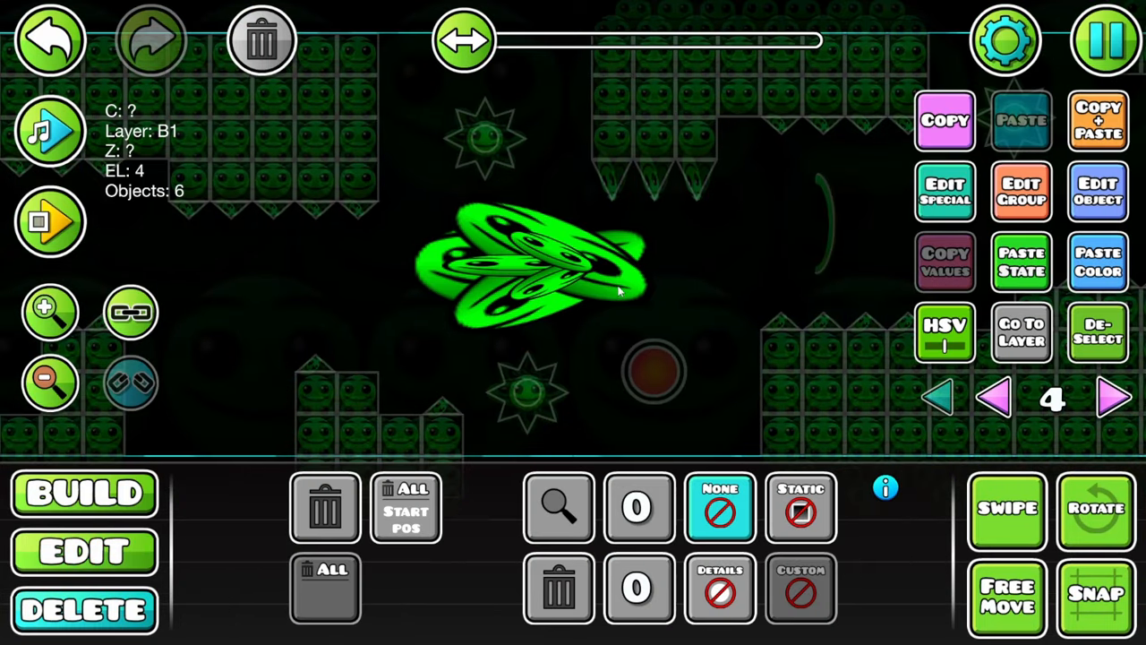
# - Trim overlapping swirl pieces and tilt the grouped face, stacking four copies up the block wall
pyautogui.click(84, 550)
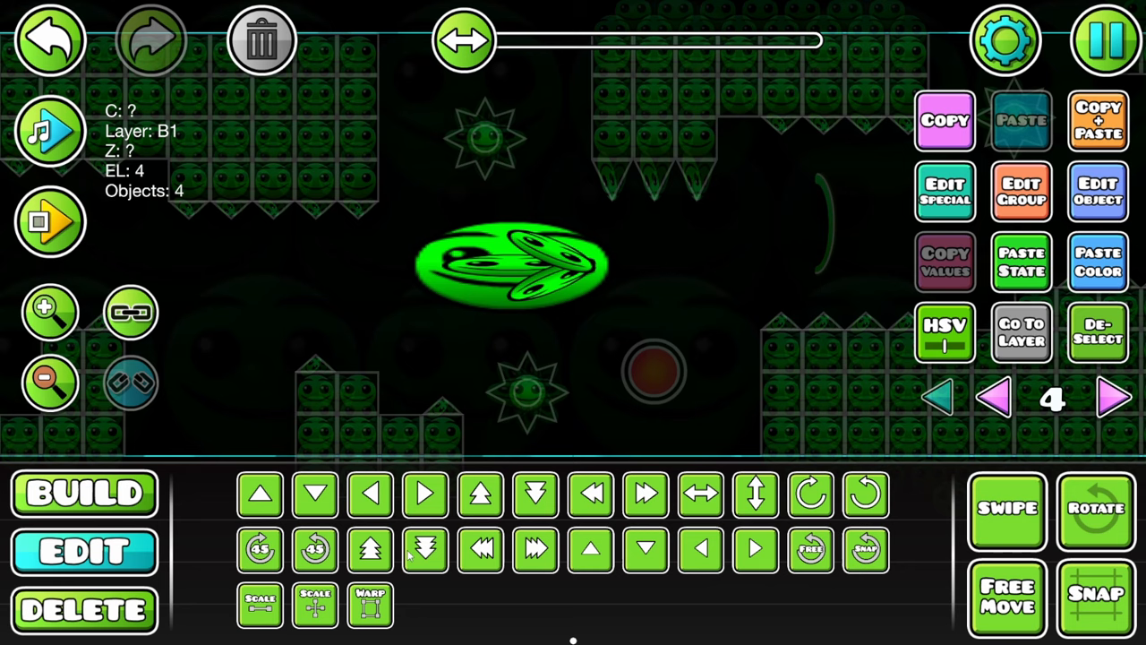
pyautogui.click(513, 265)
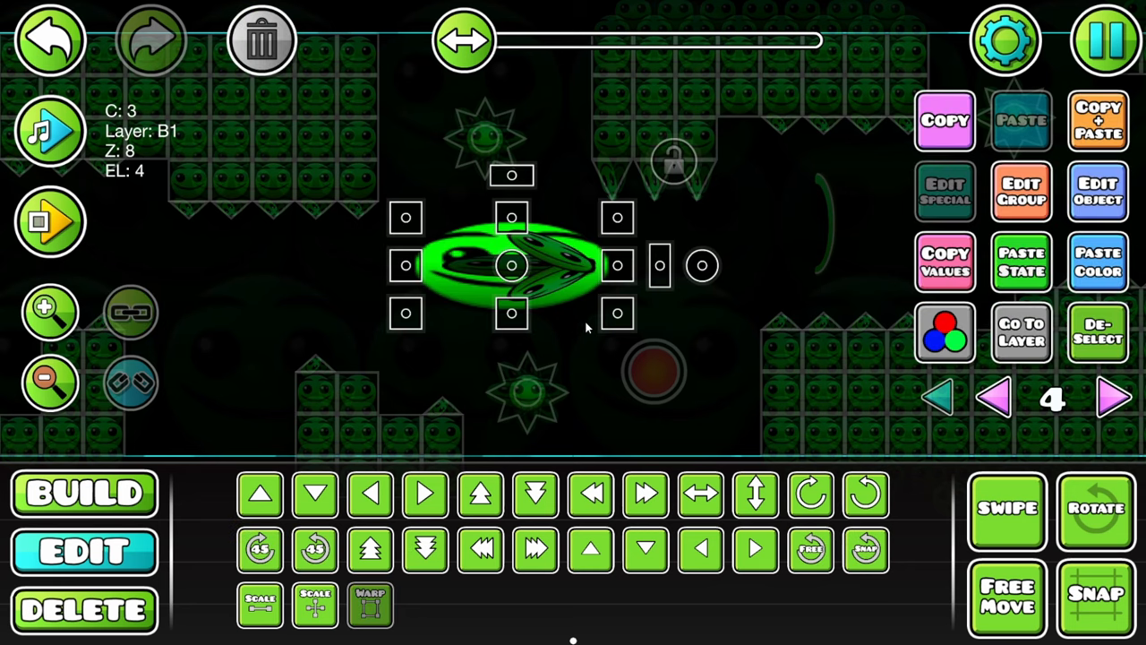
pyautogui.click(1097, 331)
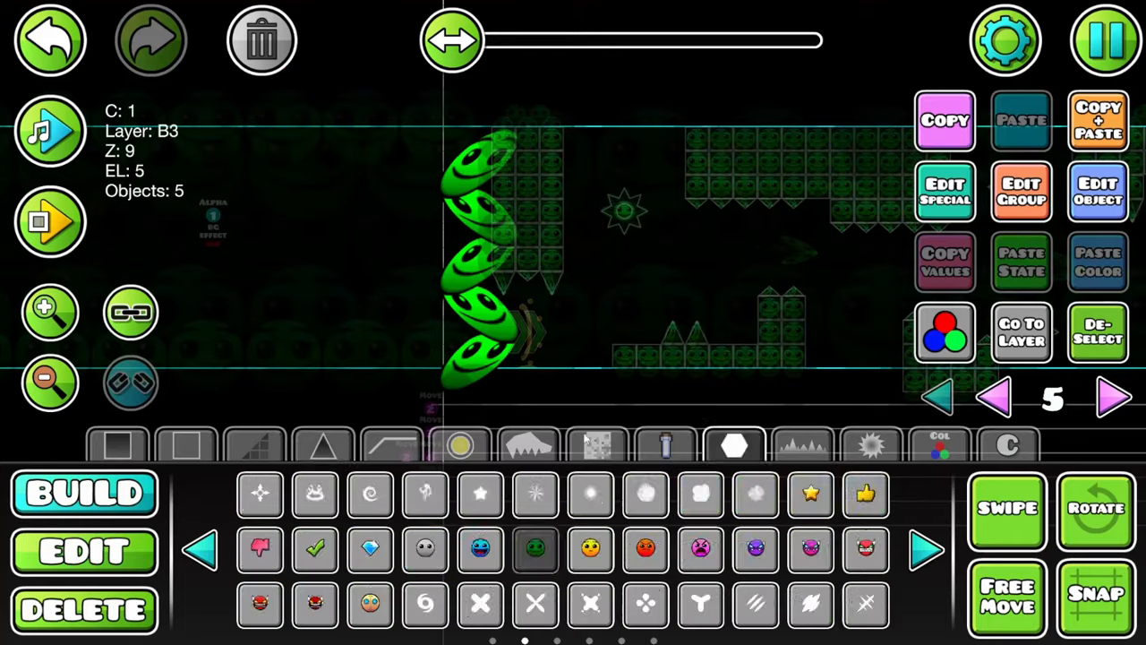
# - Zoom out to view the level and playtest it, then return to the editor
pyautogui.click(83, 549)
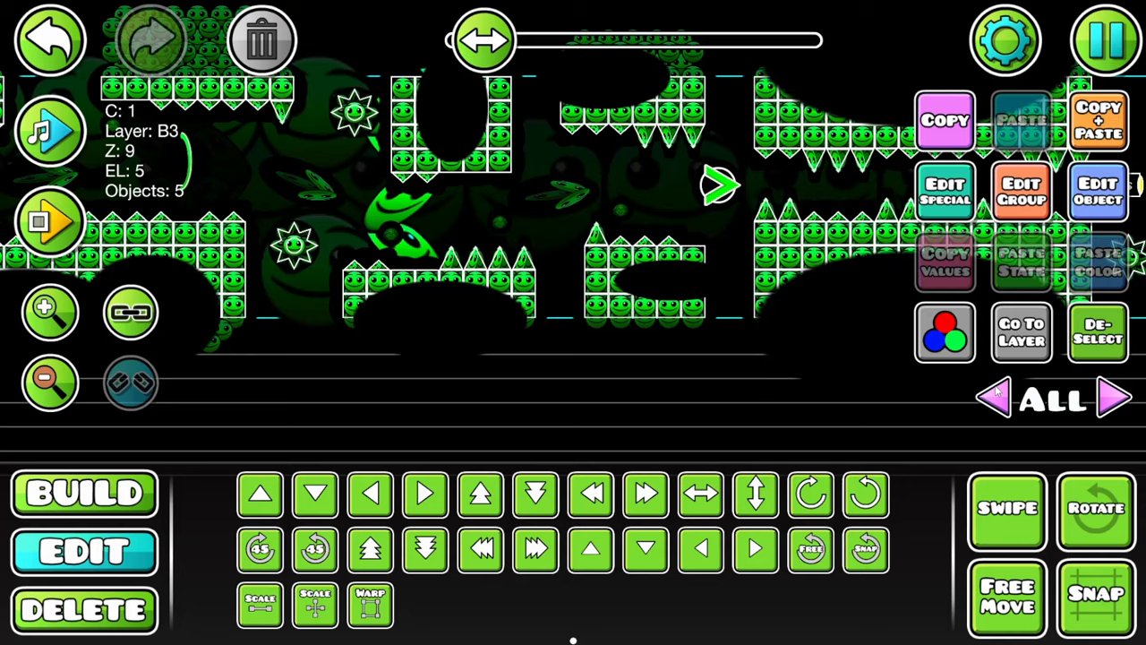
pyautogui.click(83, 492)
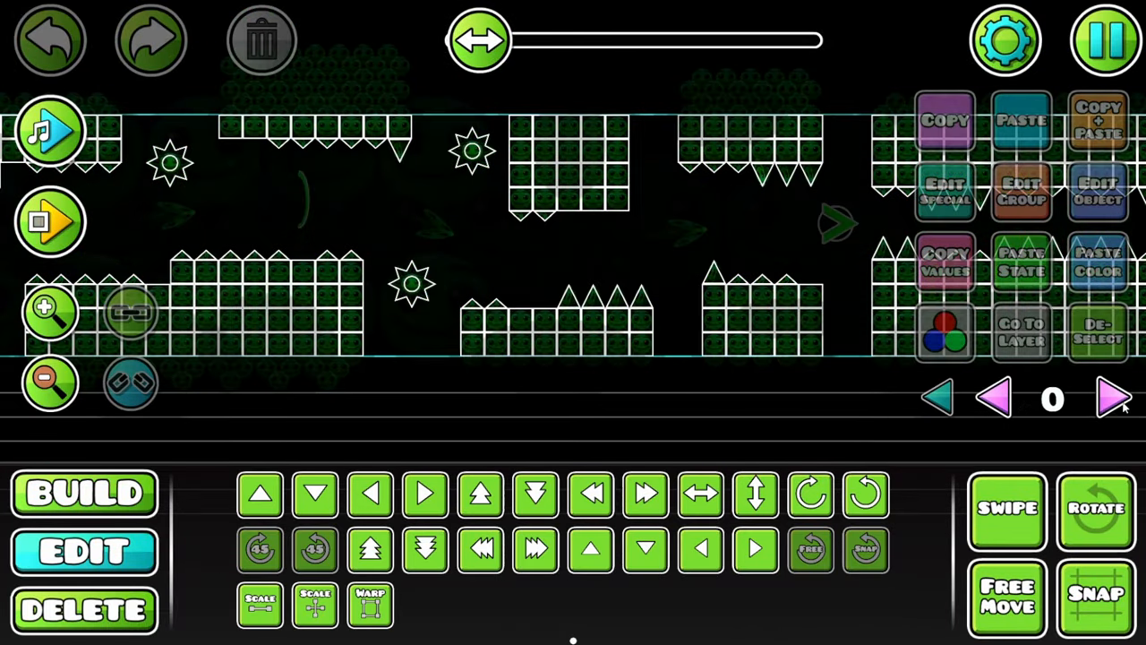
pyautogui.click(51, 222)
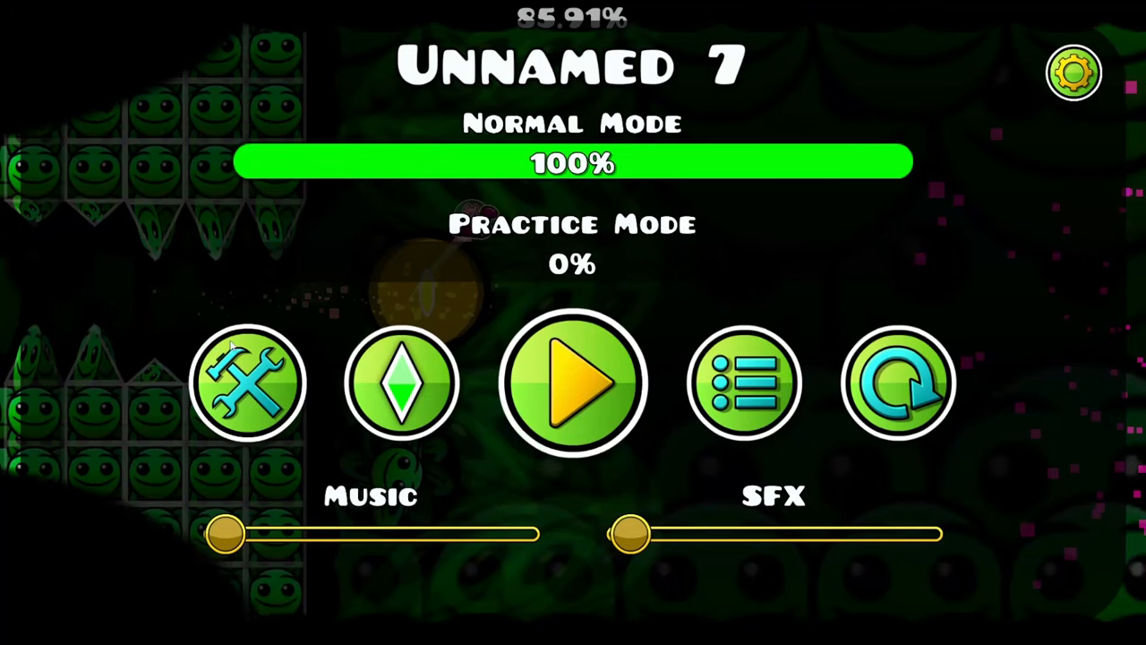
pyautogui.click(247, 383)
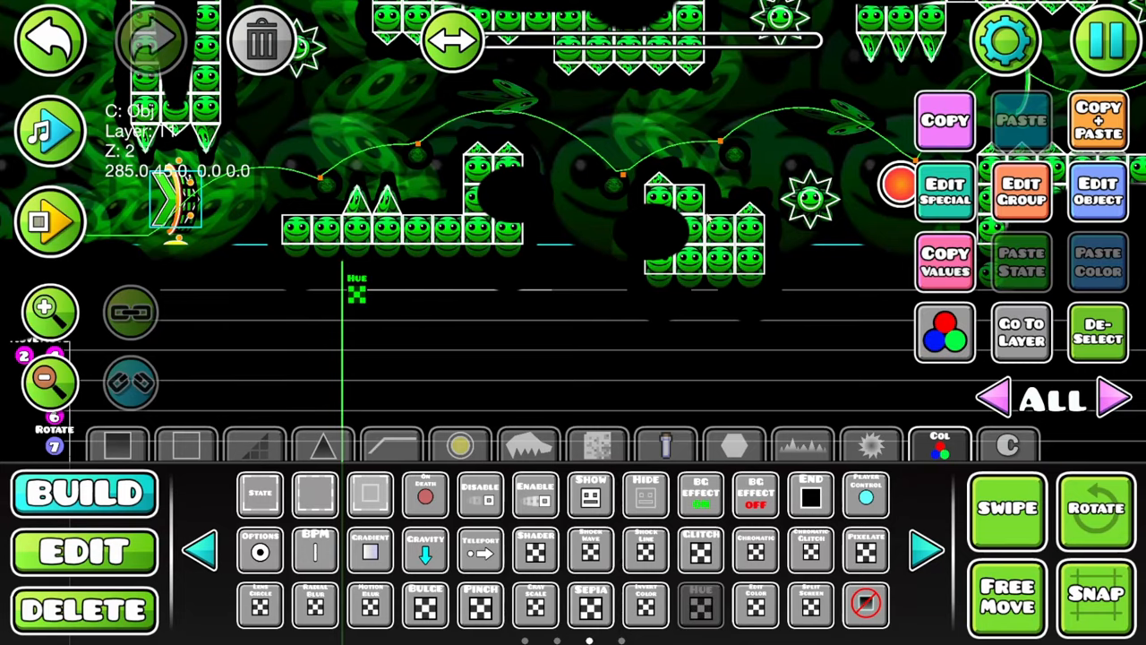
# - Add Color triggers turning the faces from green to yellow and orange, verified by playtest
pyautogui.click(700, 606)
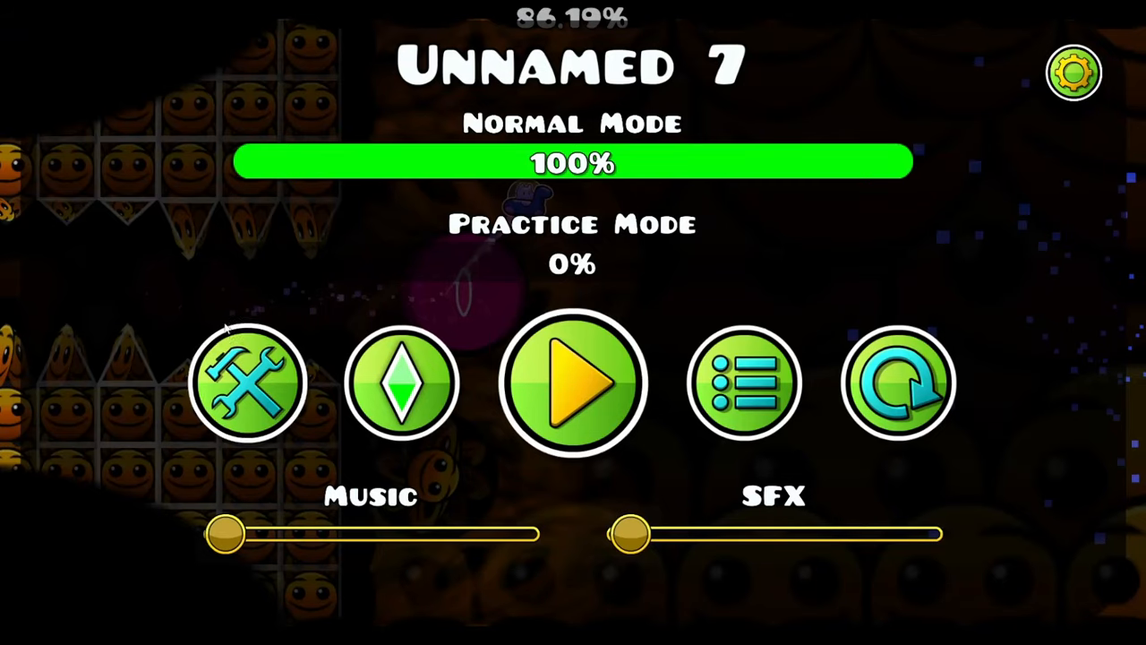
pyautogui.click(249, 383)
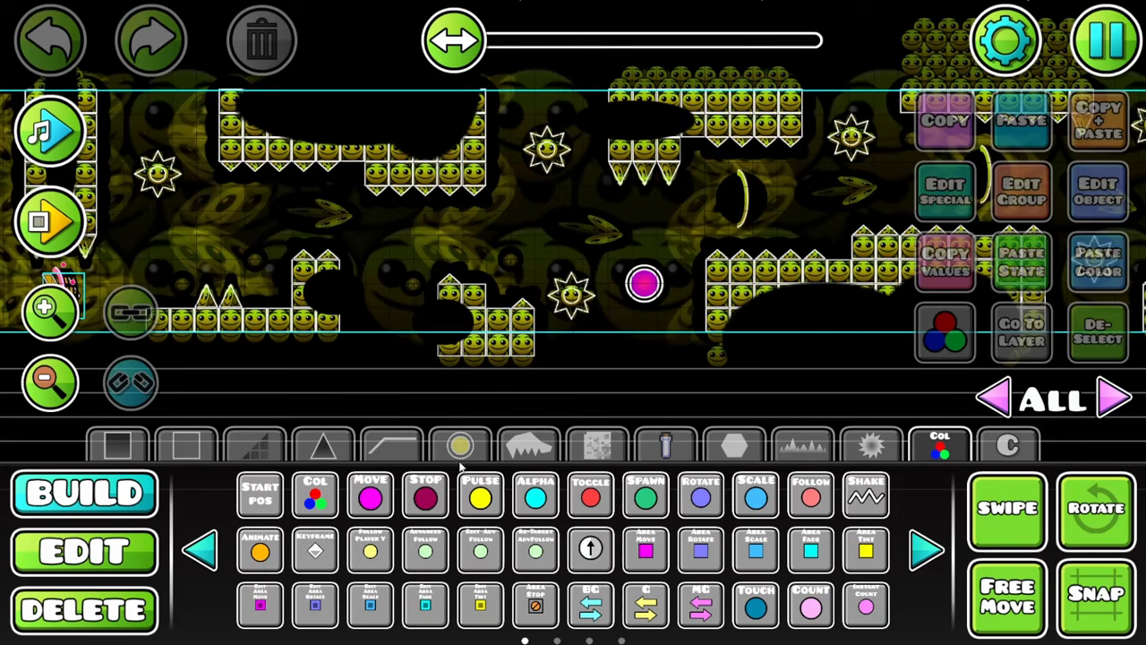
# - Make the particle effect use the object's colour and review its size and colour settings
pyautogui.click(458, 446)
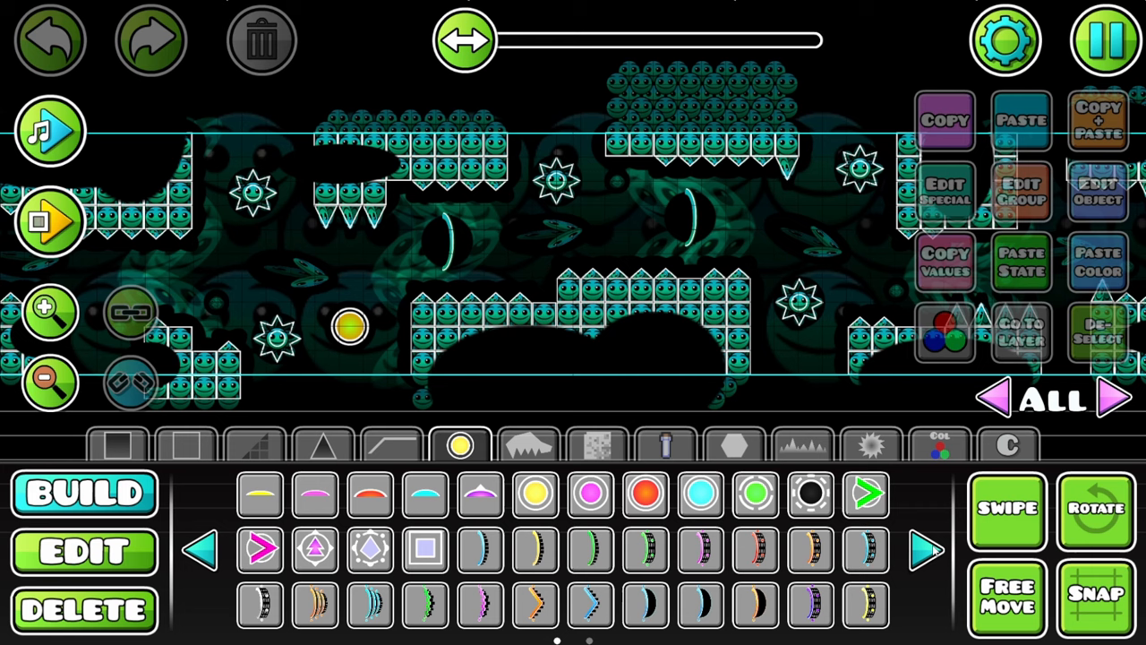
pyautogui.click(84, 552)
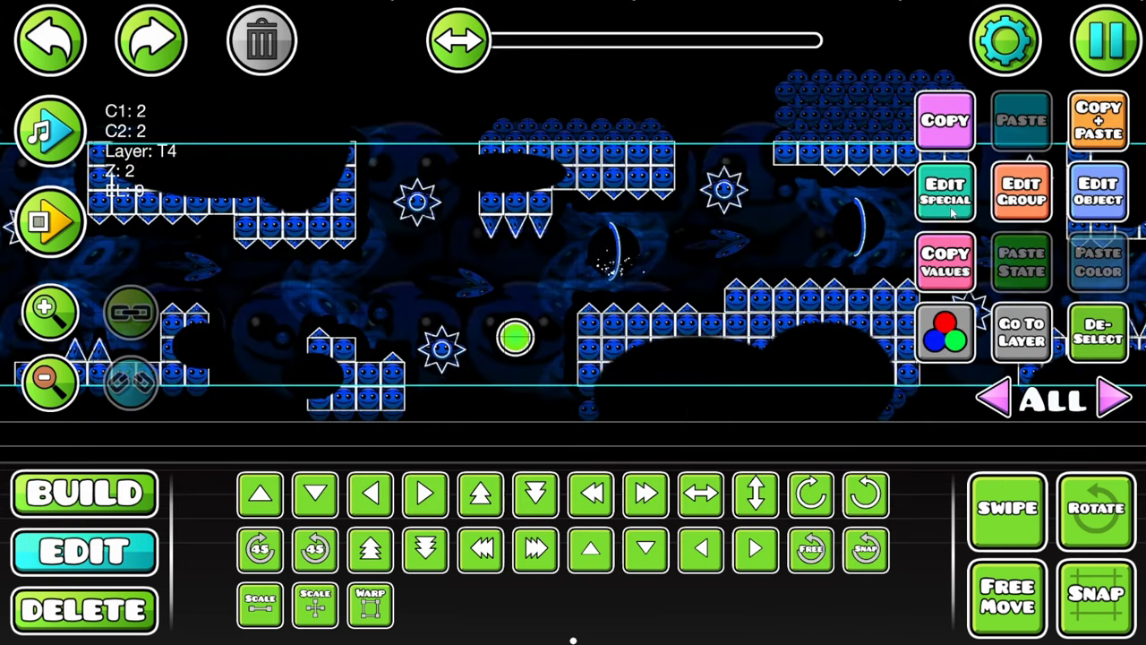
pyautogui.click(946, 190)
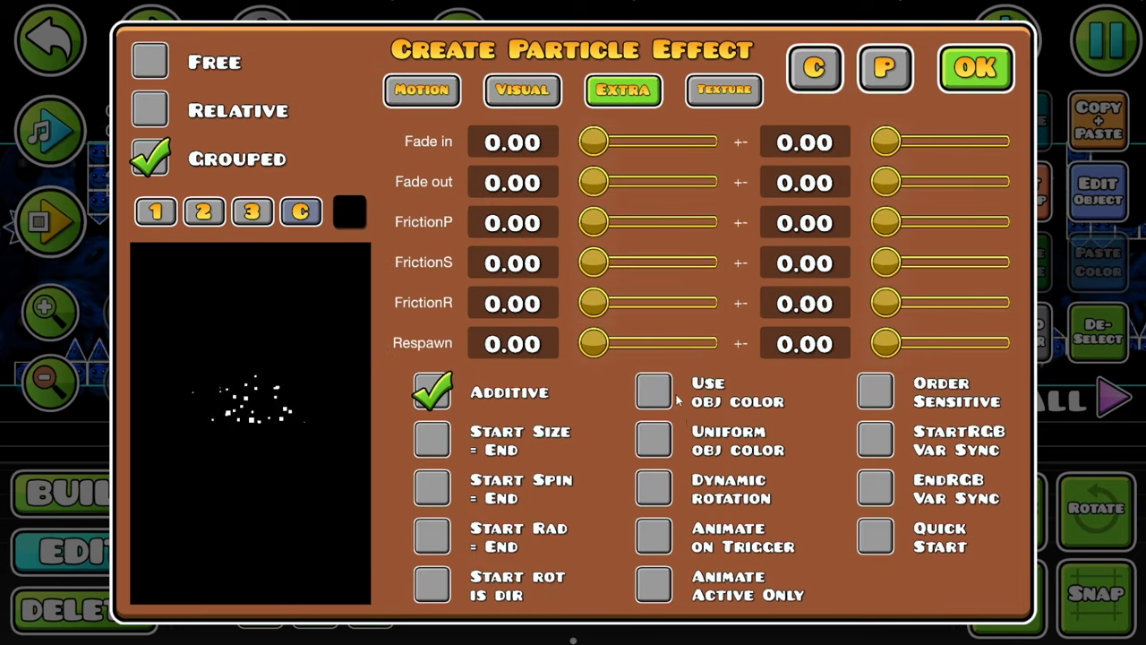
pyautogui.click(654, 391)
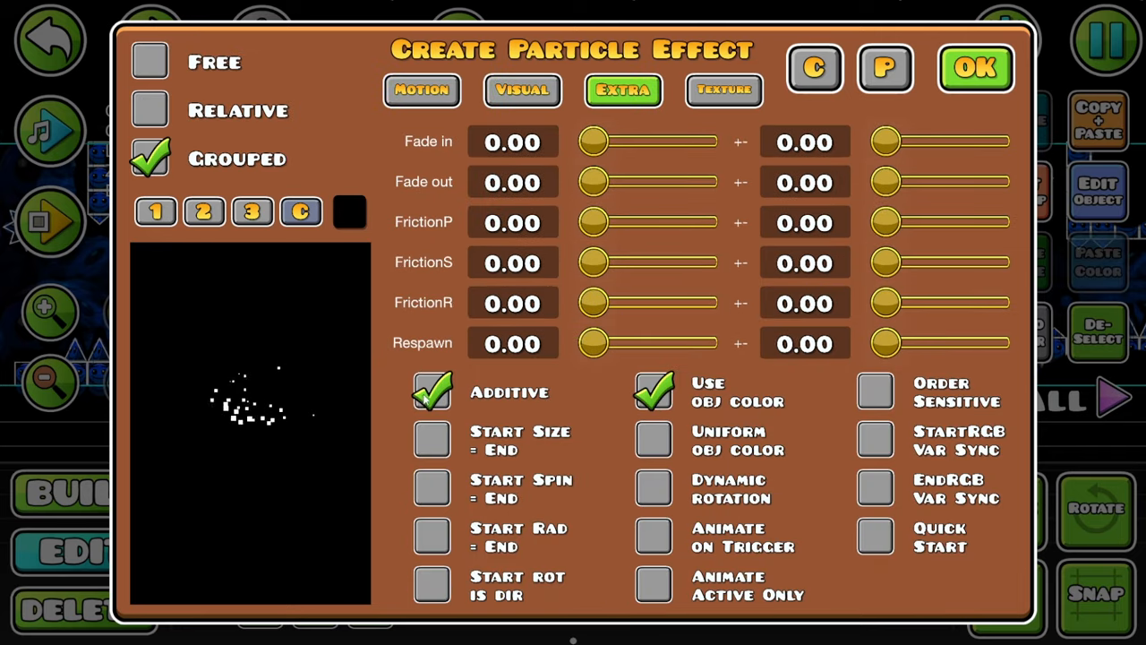
pyautogui.click(975, 68)
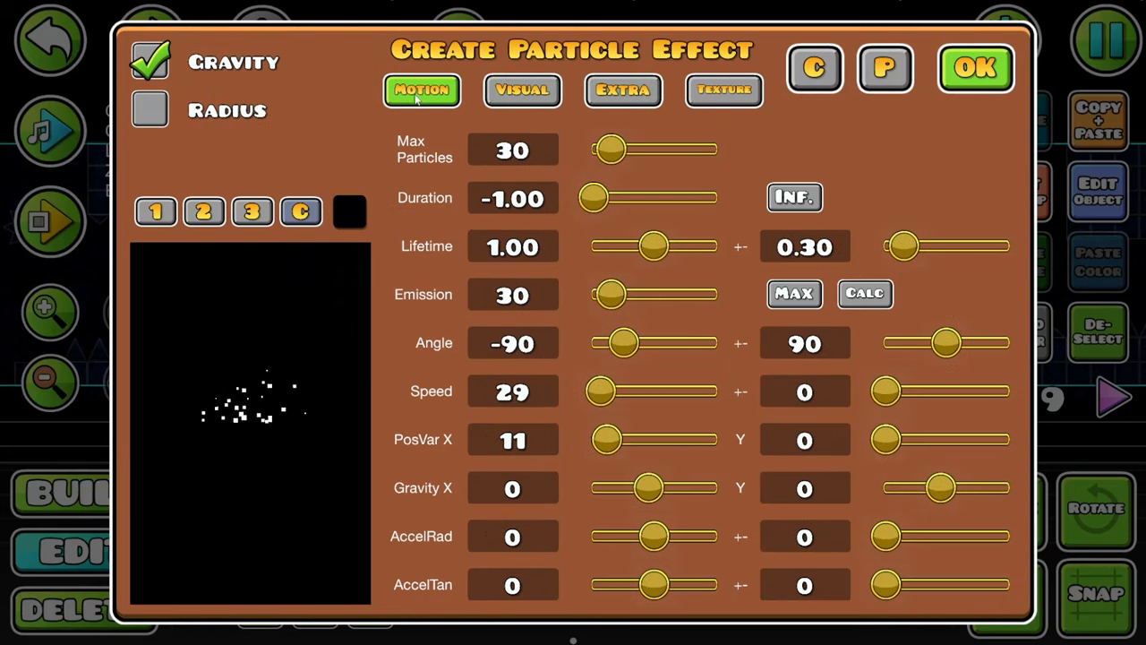
pyautogui.click(523, 90)
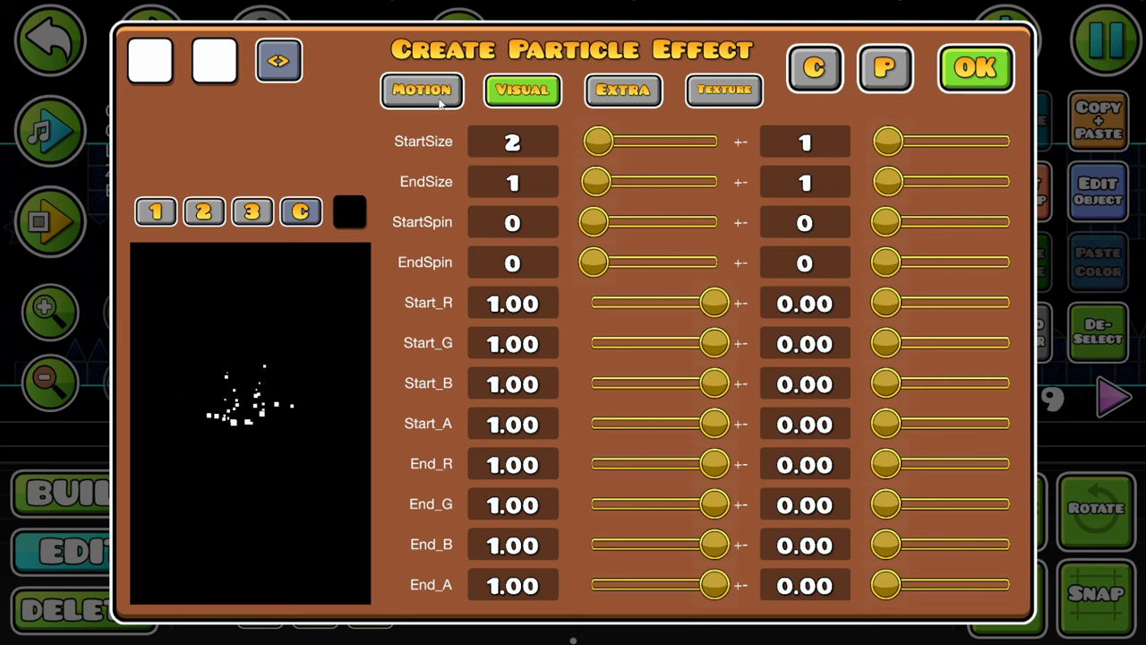
pyautogui.click(974, 68)
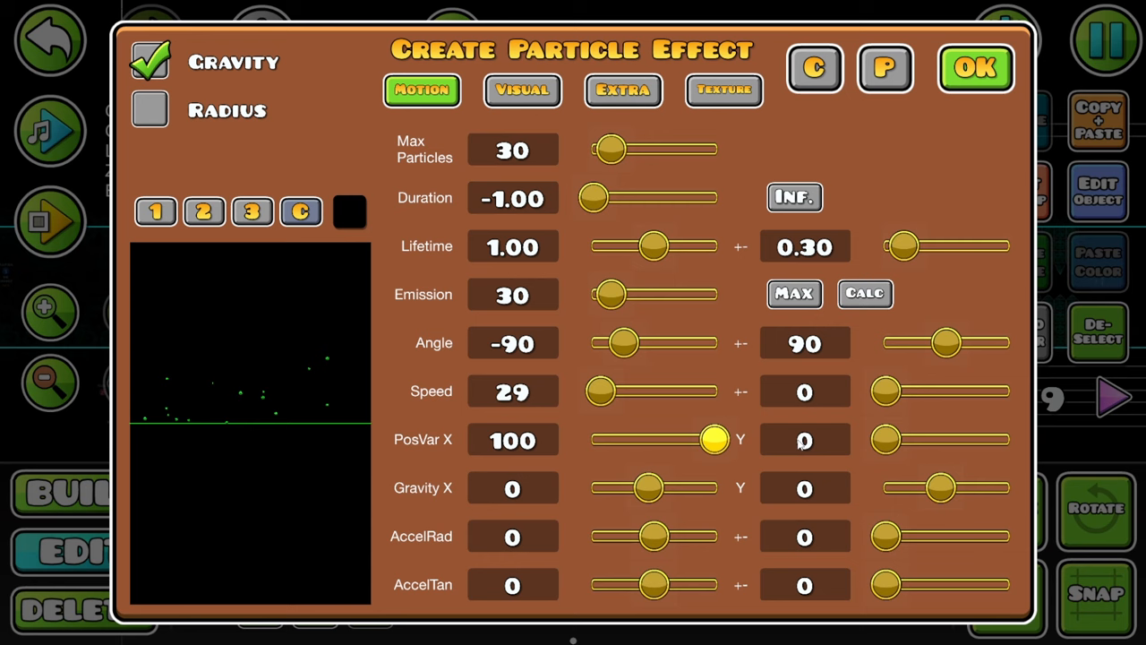
# - Set PosVar X and Y to 100 and Max Particles to 200, then confirm the effect
pyautogui.moveTo(887, 438); pyautogui.dragTo(1004, 438)
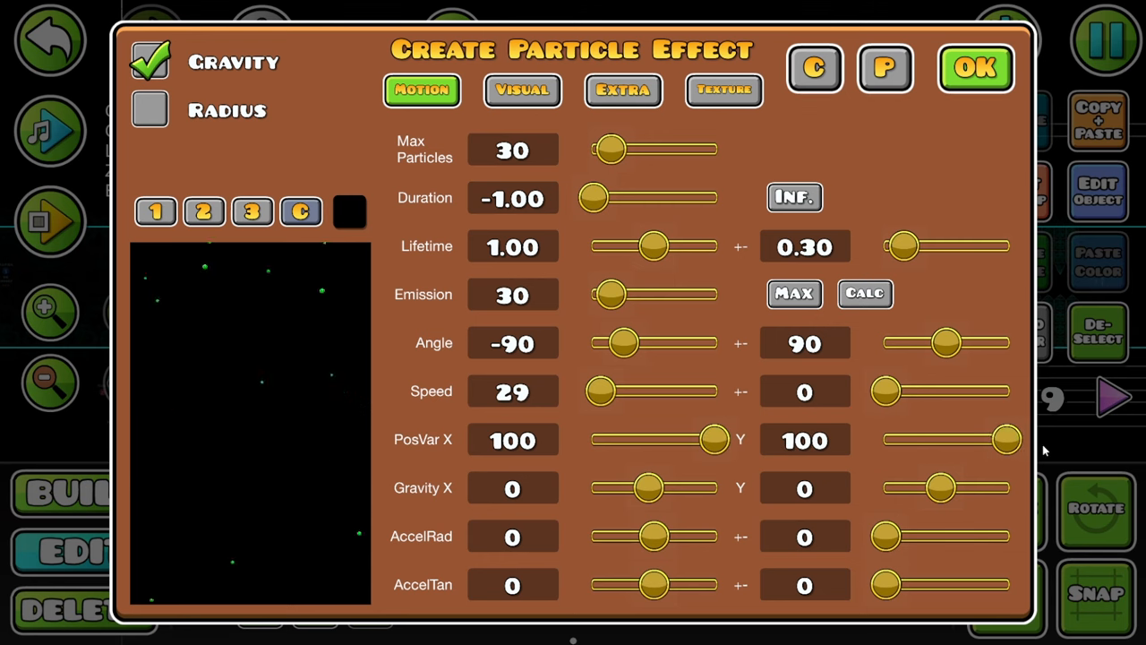
pyautogui.click(974, 68)
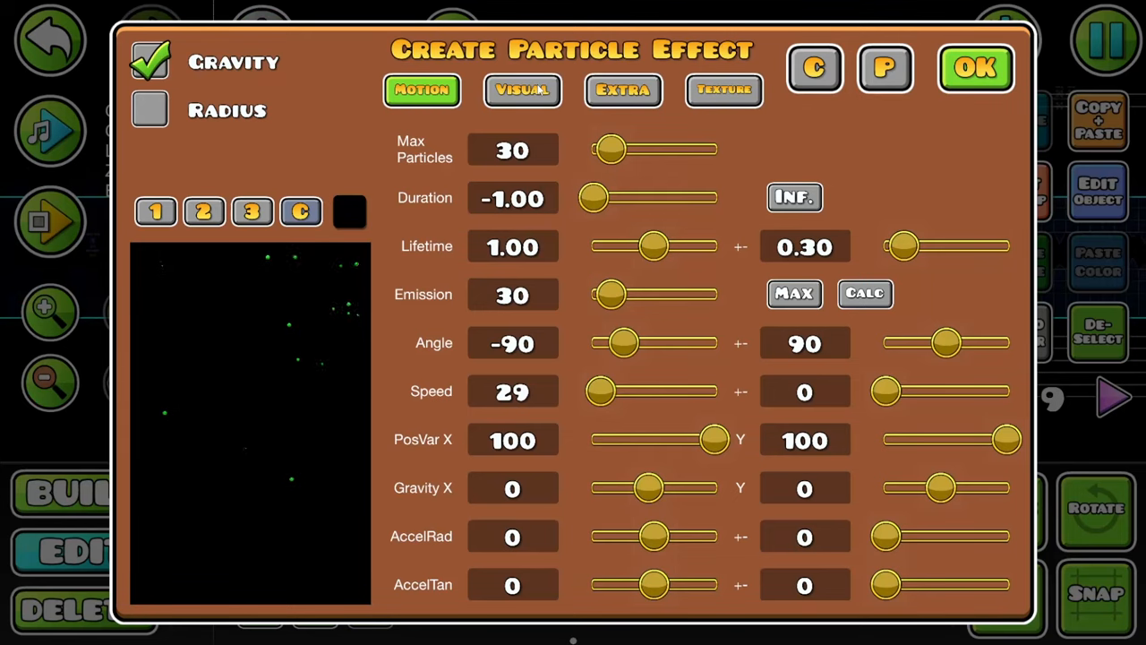
pyautogui.click(974, 68)
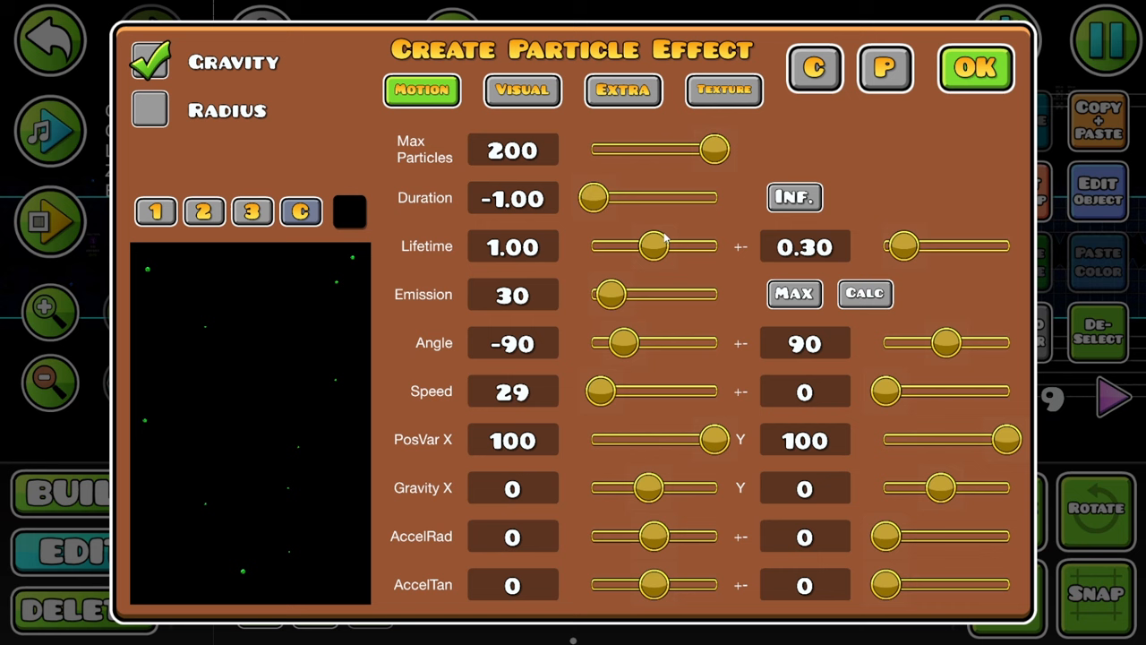
pyautogui.click(975, 68)
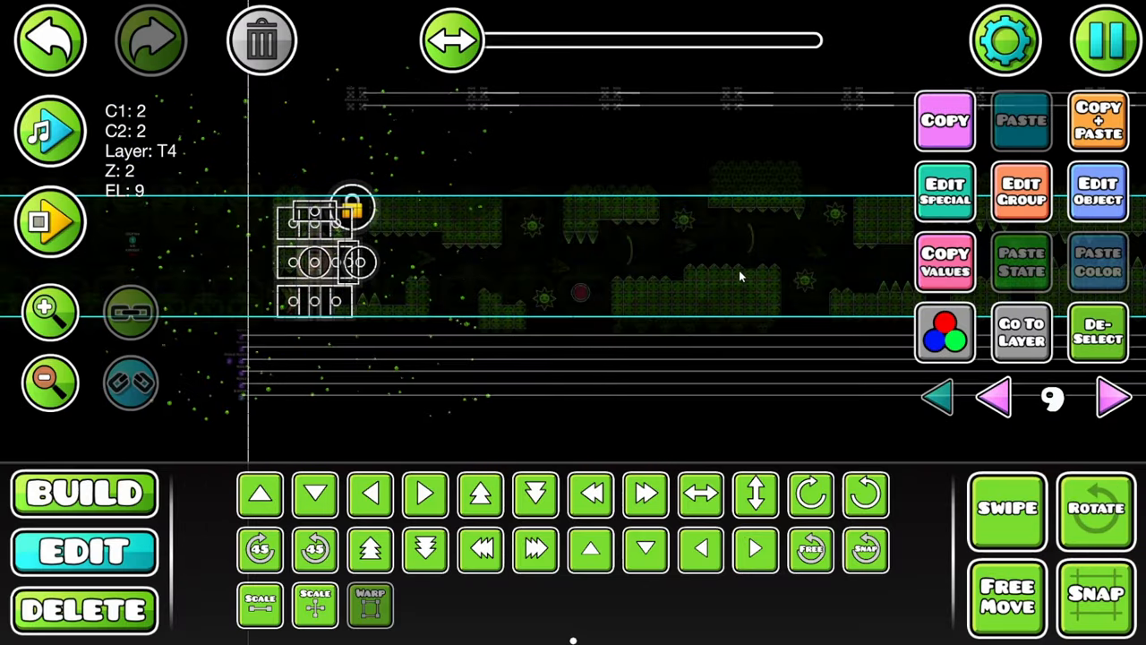
# - Lower the object's colour opacity and place a new particle effect object
pyautogui.click(946, 331)
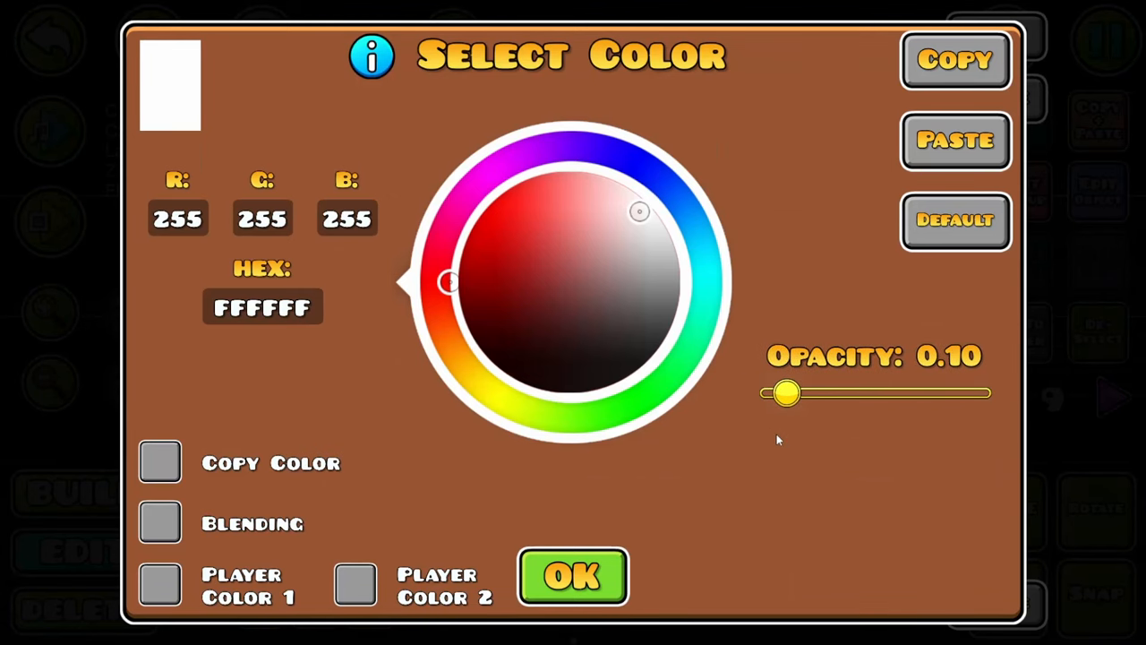
pyautogui.click(573, 575)
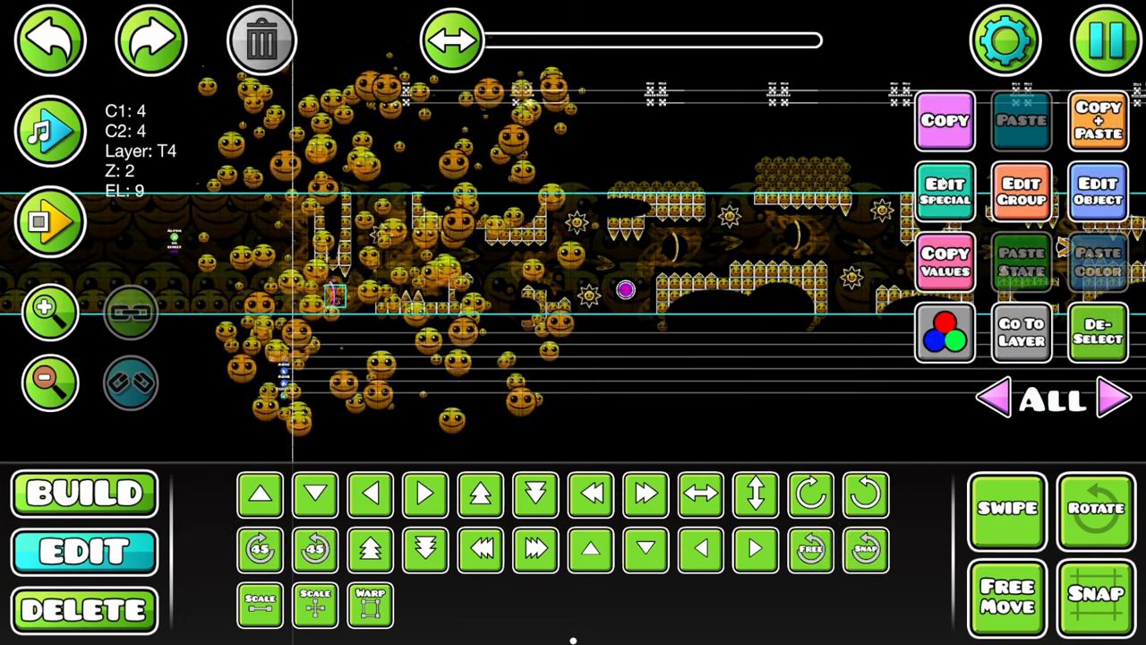
pyautogui.click(1106, 39)
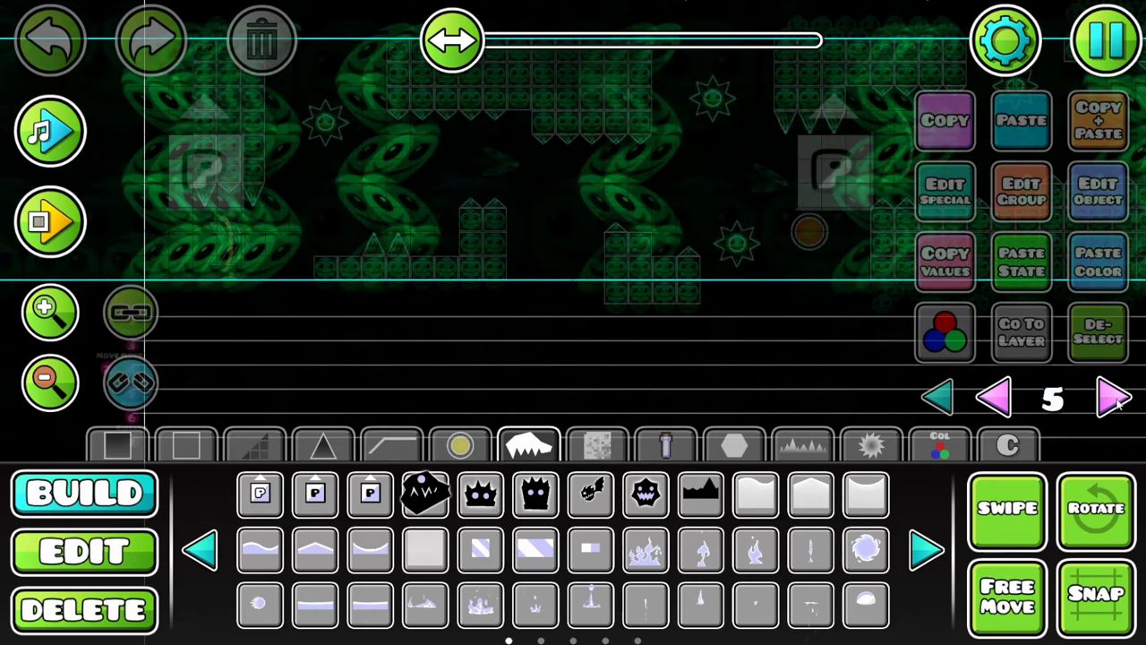
pyautogui.click(1115, 398)
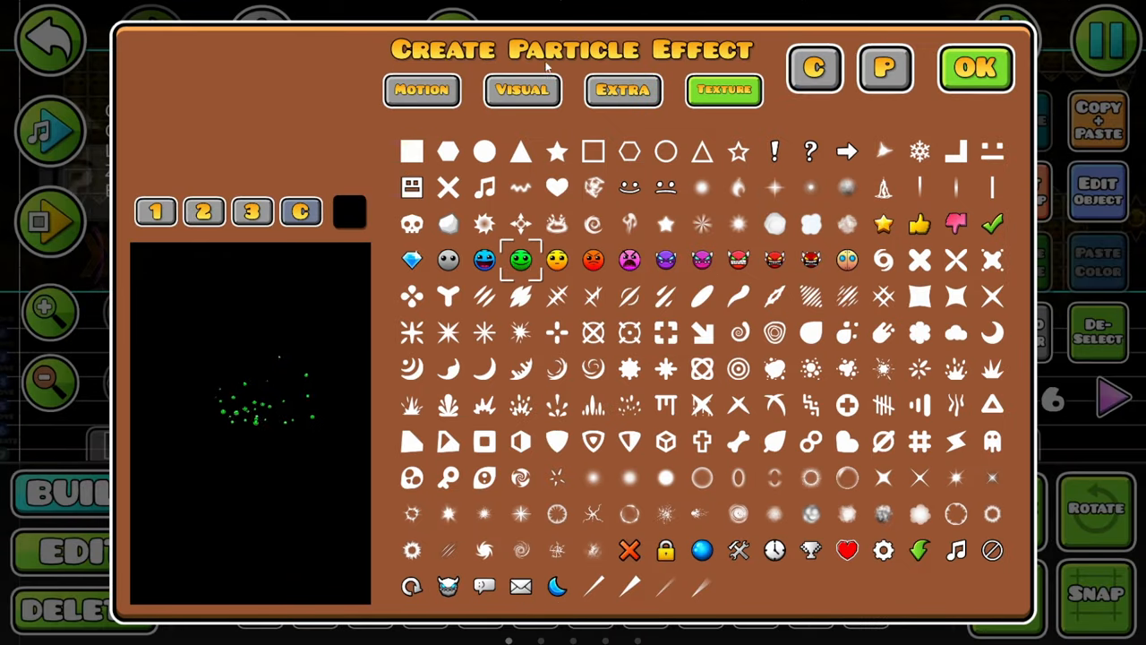
pyautogui.click(974, 69)
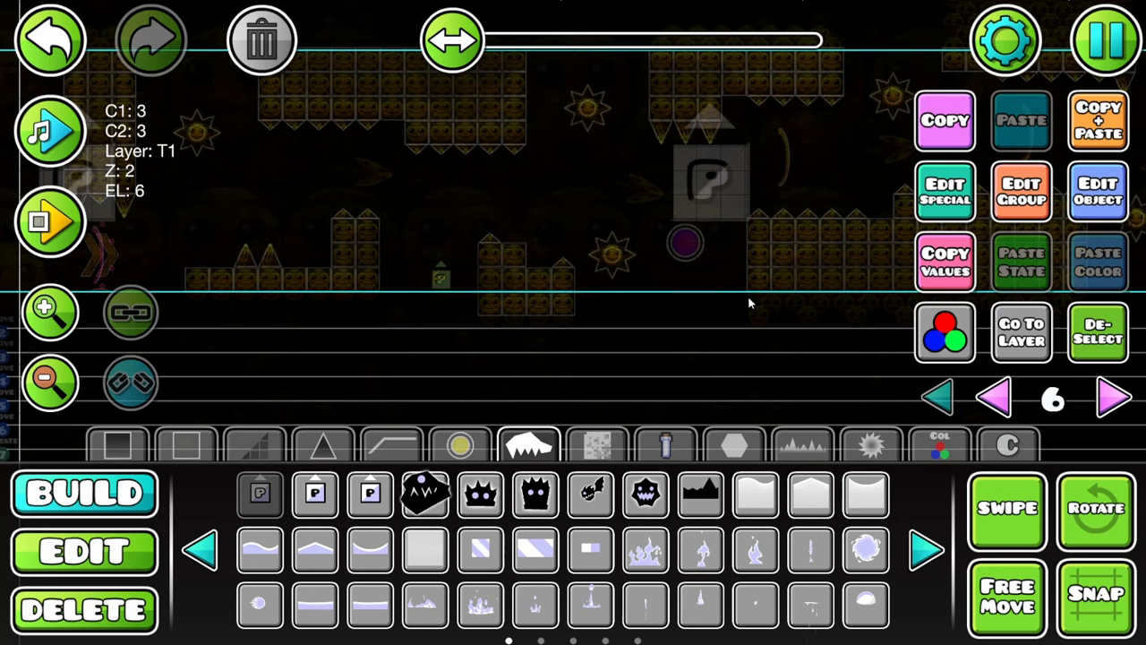
# - Give the particle effect the green face texture with AccelRad -295 and 30 particles
pyautogui.click(84, 550)
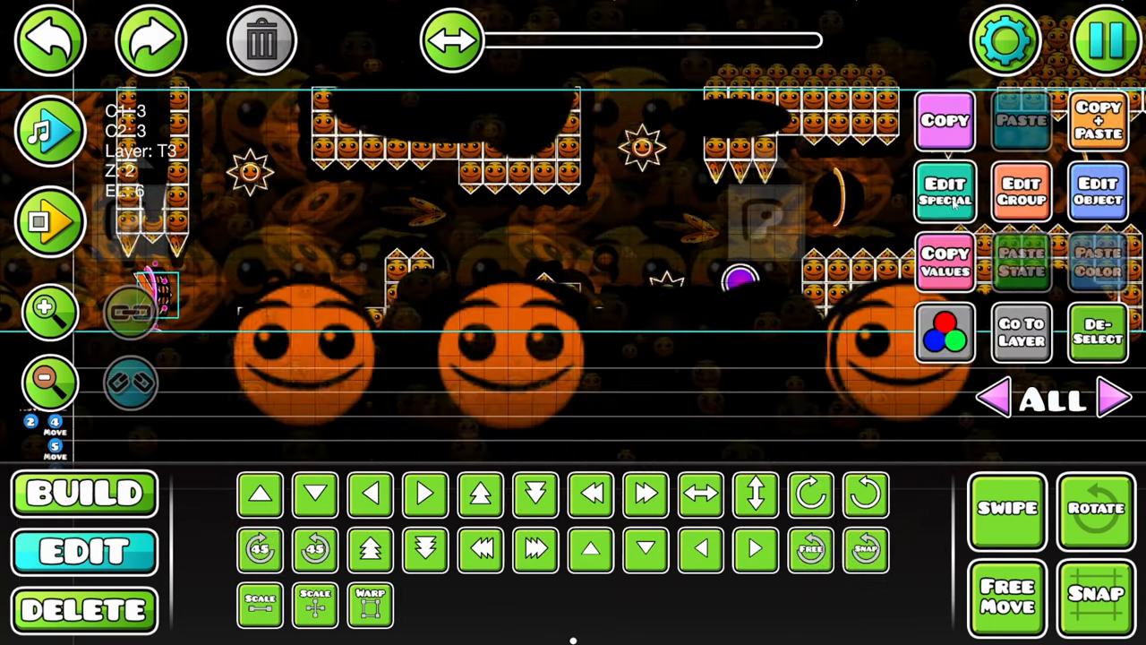
pyautogui.click(946, 190)
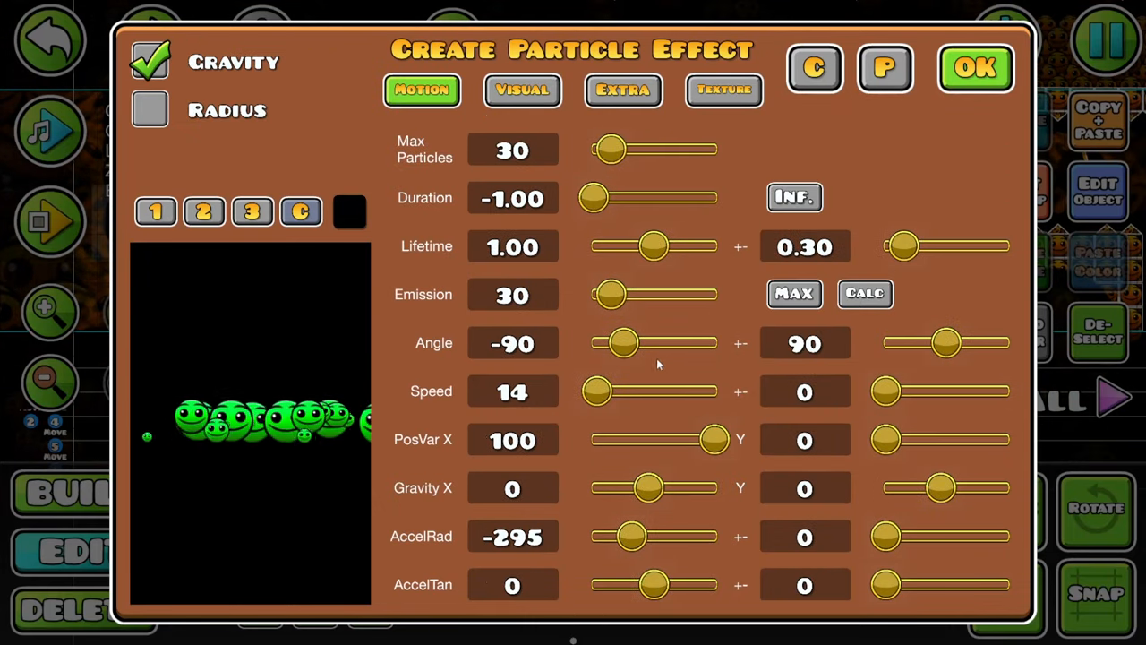
pyautogui.click(974, 68)
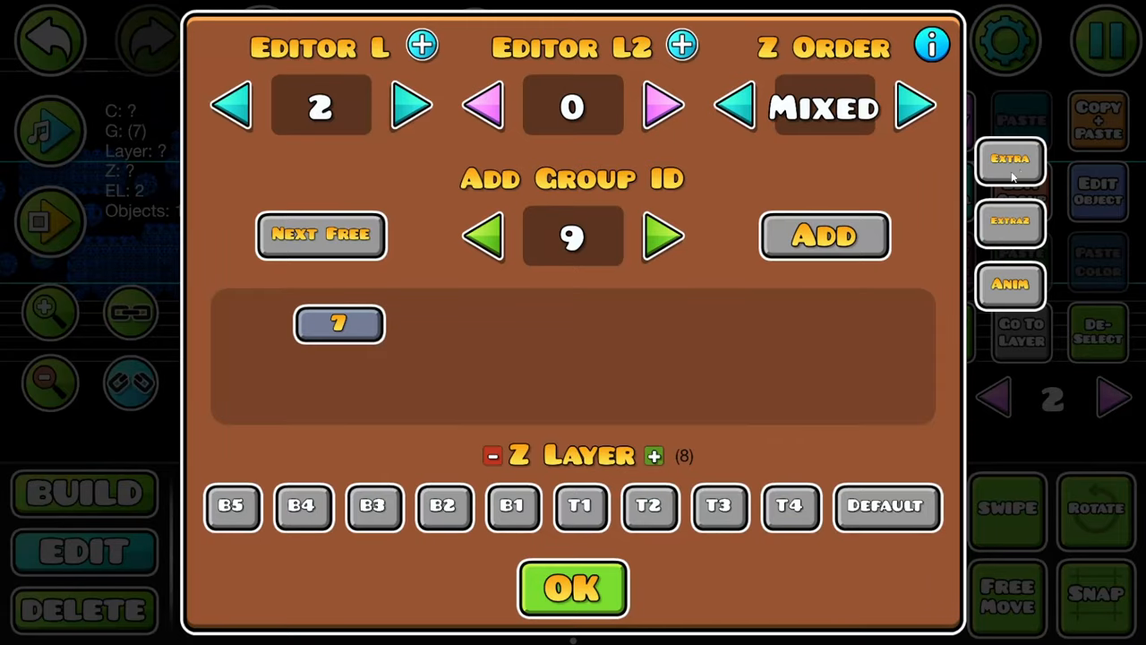
# - Set another object's Detail Color to channel 5 and playtest through to 100% completion
pyautogui.click(573, 588)
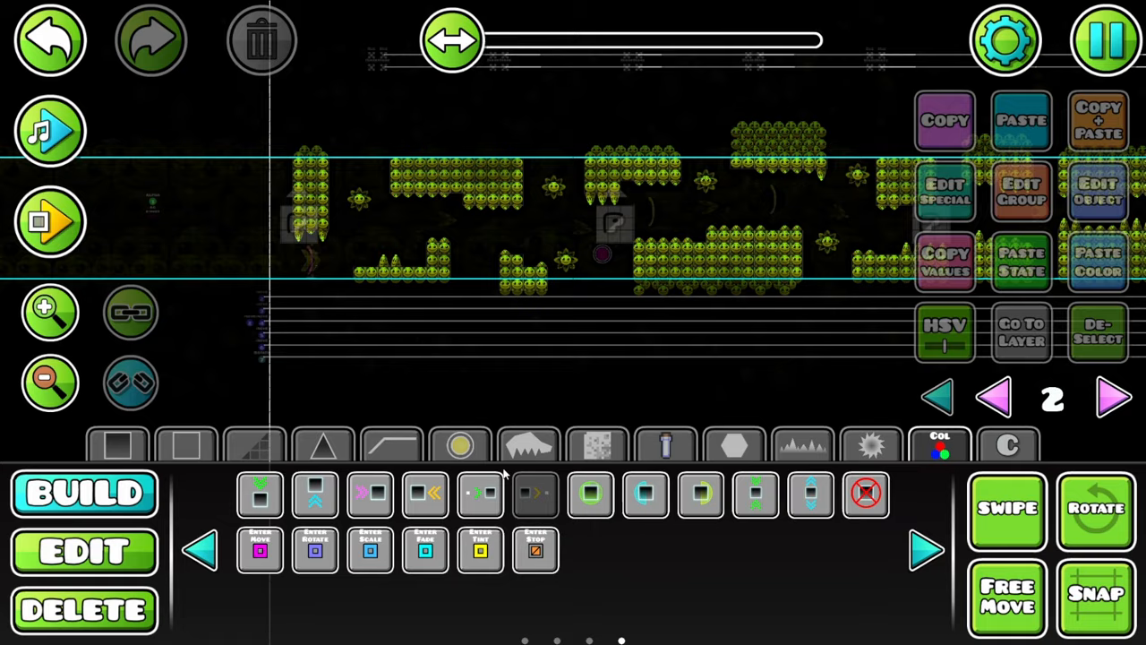
pyautogui.click(50, 223)
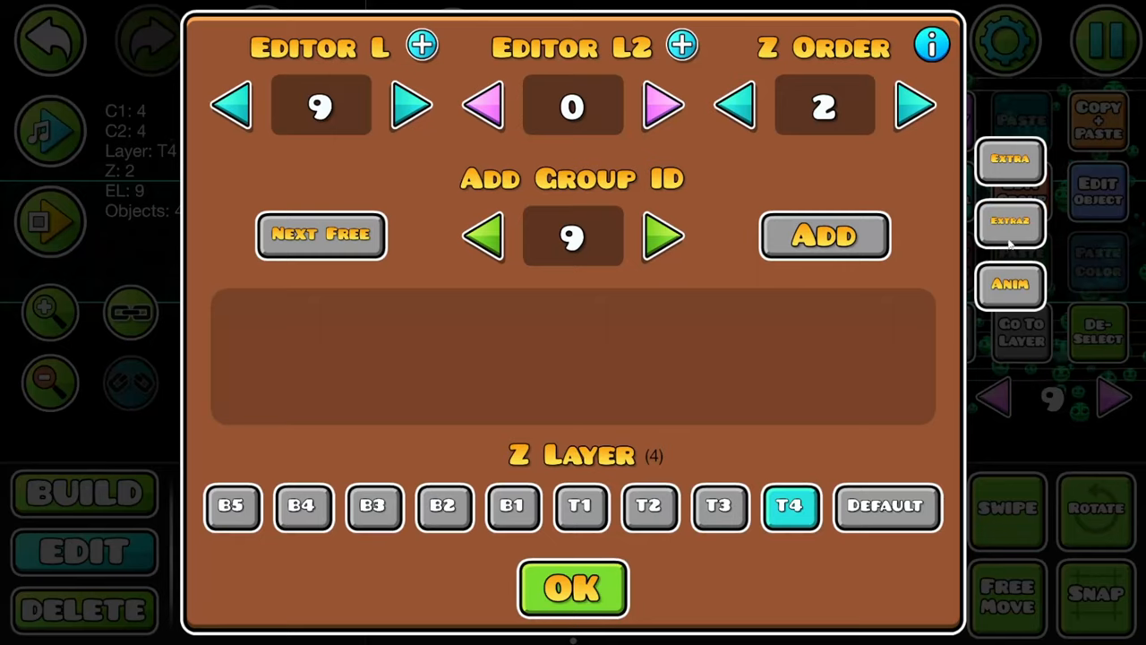
pyautogui.click(573, 587)
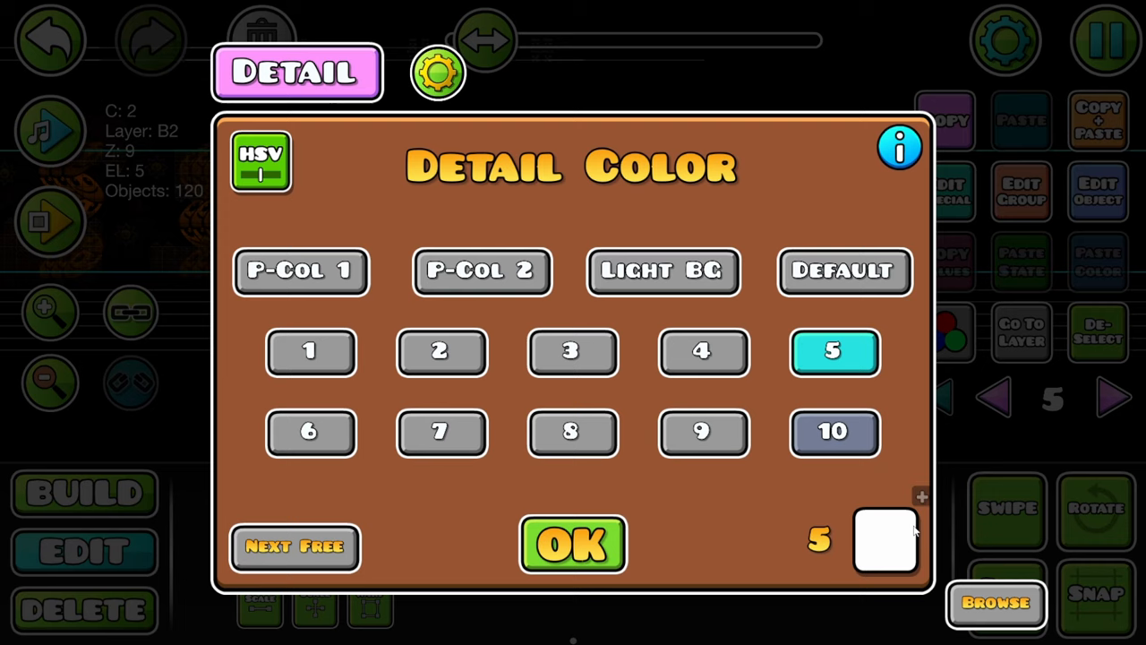
pyautogui.click(885, 538)
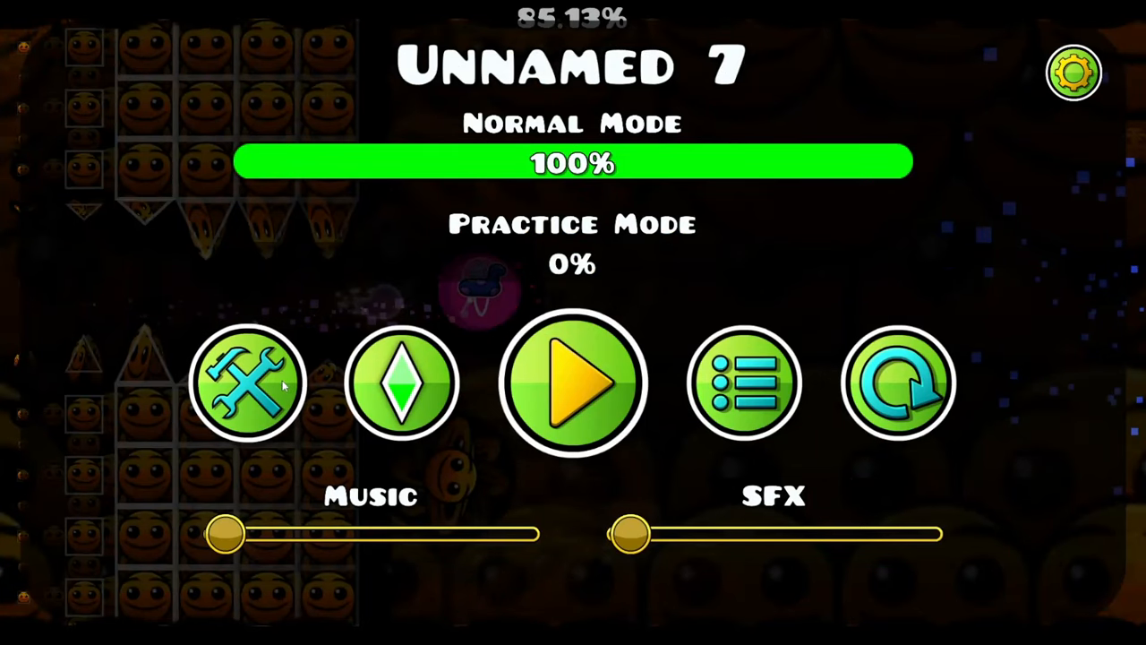
# - Make the Move trigger shift group 8 by 20 units in Y with Bounce Out easing
pyautogui.click(247, 383)
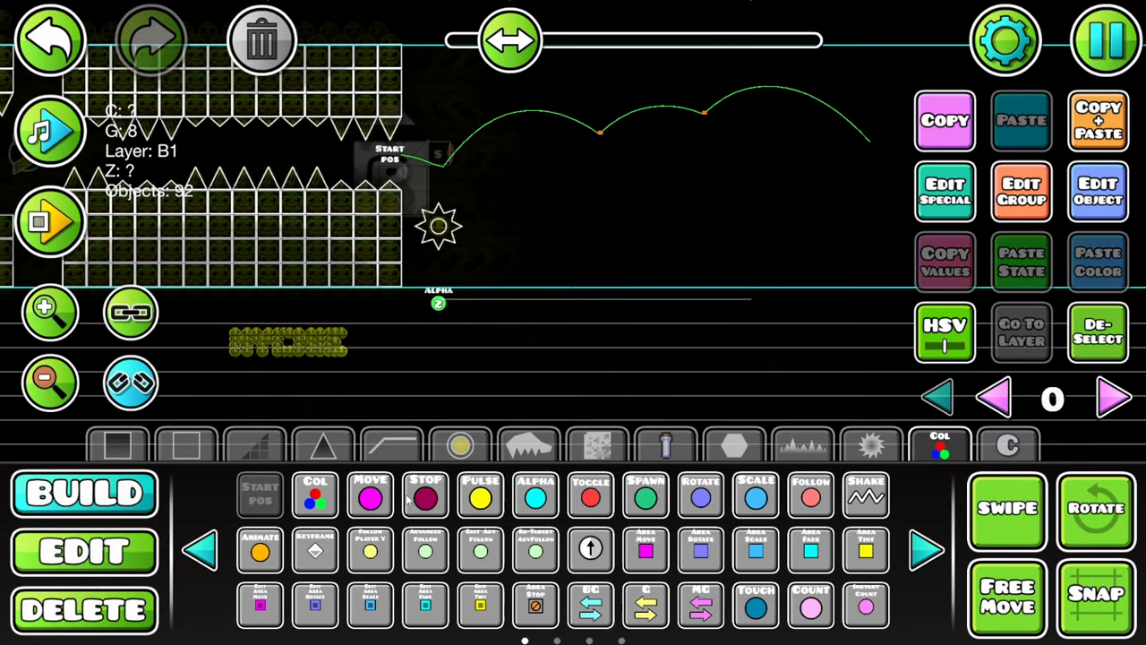
pyautogui.click(86, 552)
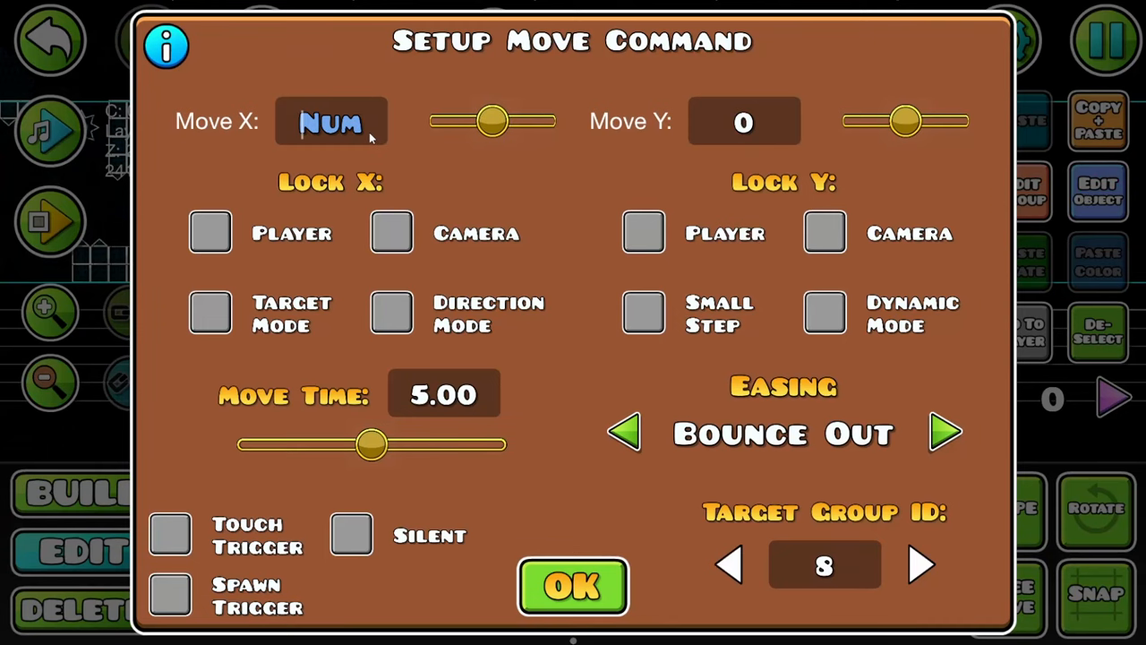
pyautogui.write('20')
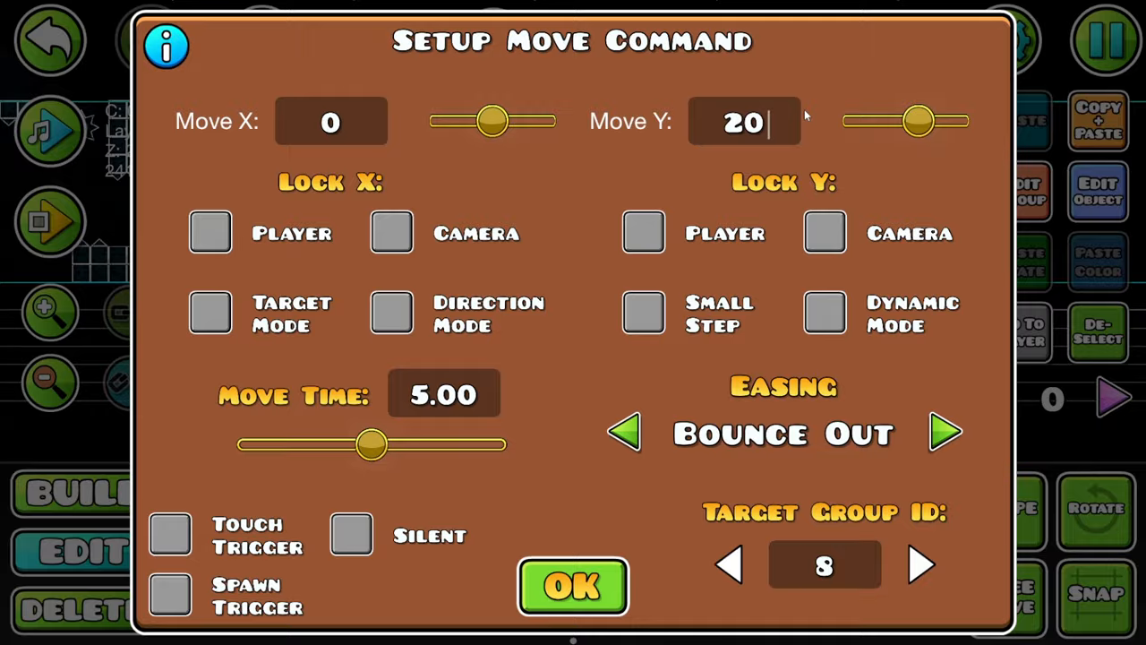
pyautogui.click(573, 588)
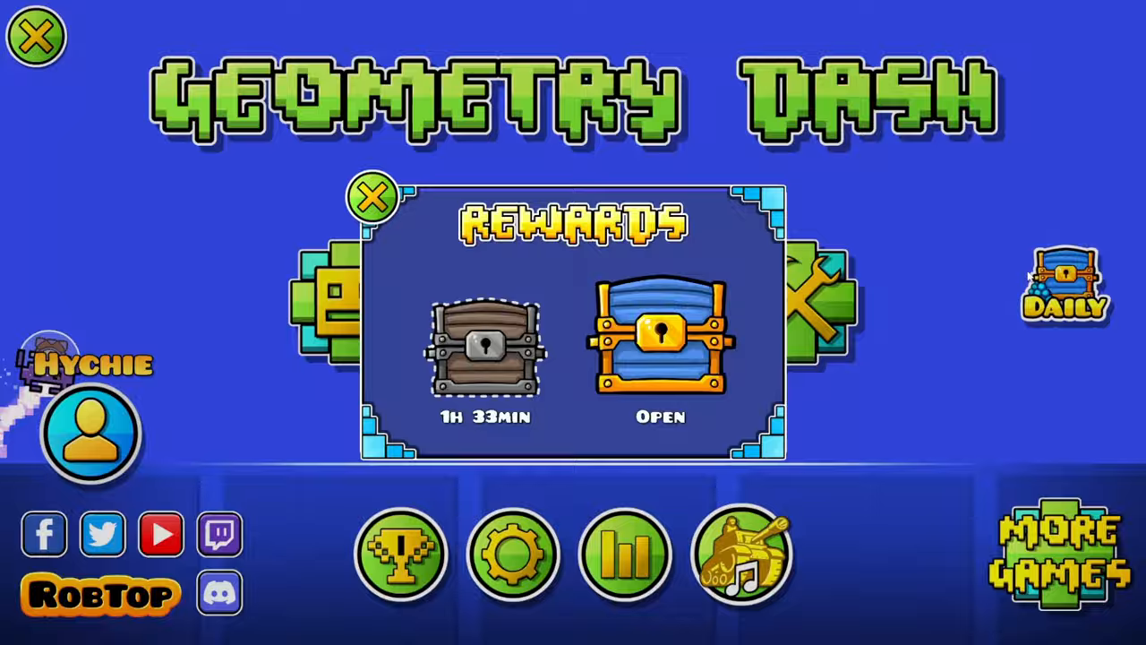
# - Exit to the main menu and open the reward chest for 225 orbs, 13 diamonds and a shard
pyautogui.click(660, 349)
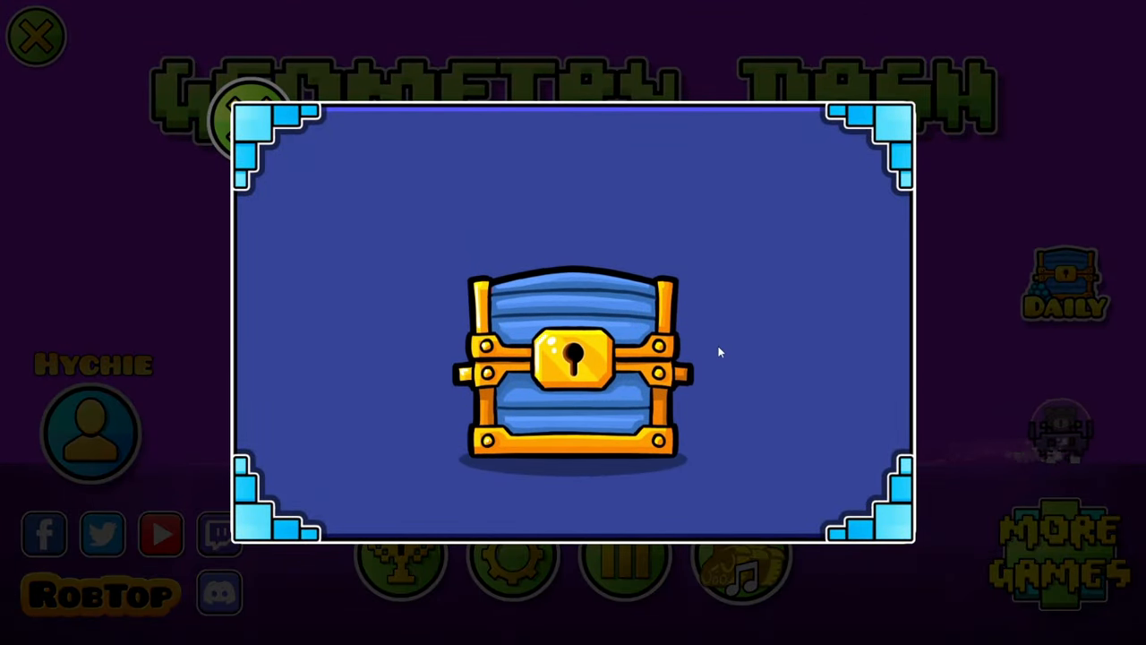
pyautogui.click(573, 367)
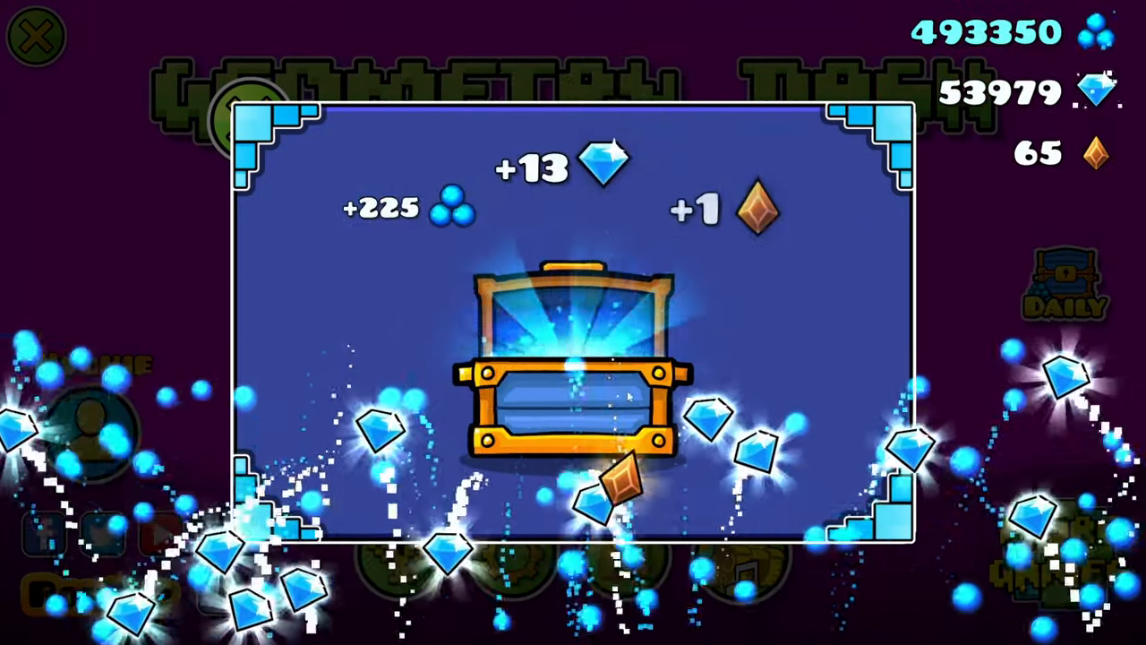